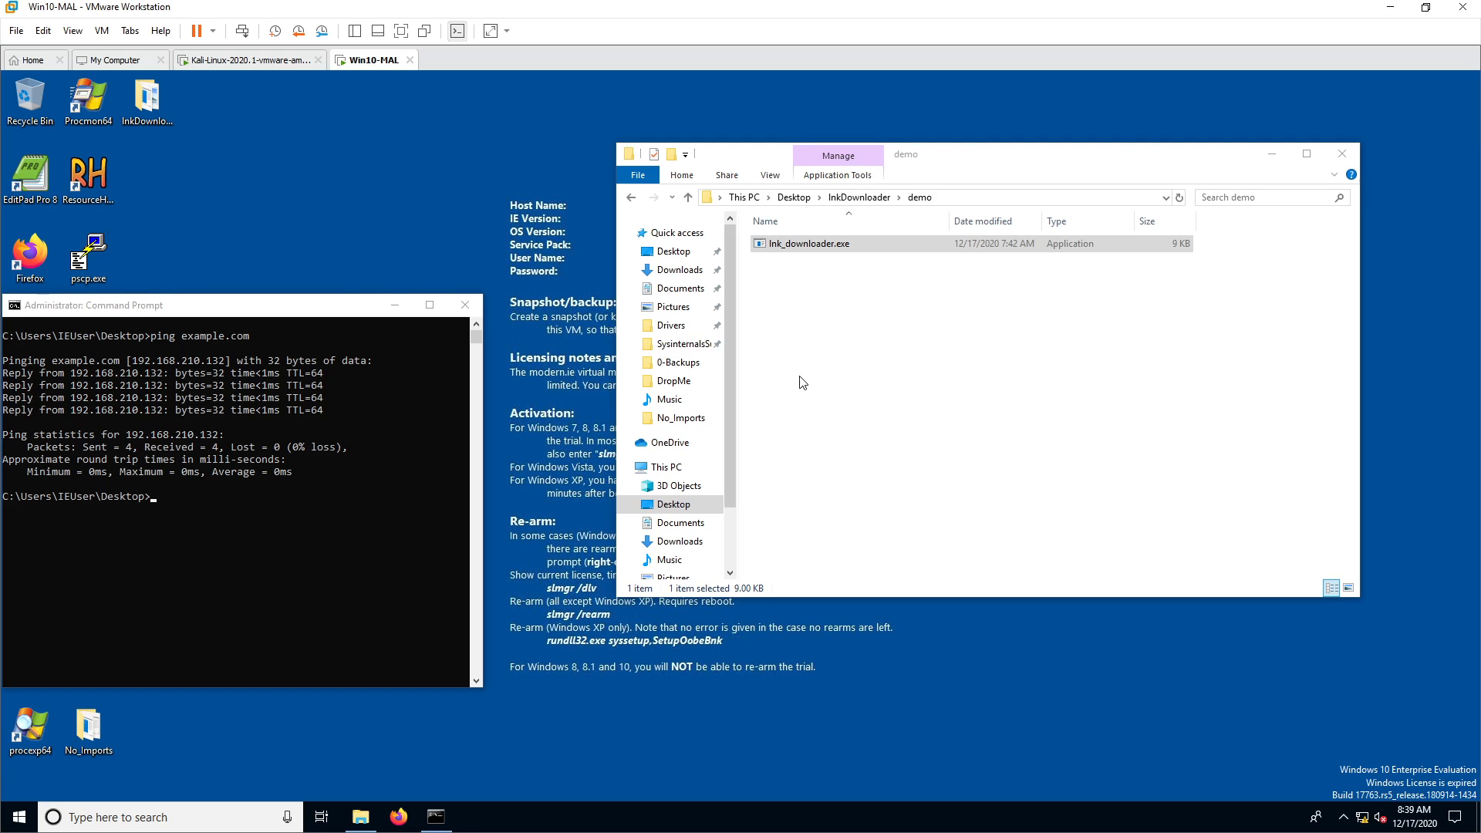
{"action": "mouse_move", "coordinate": [889, 395]}
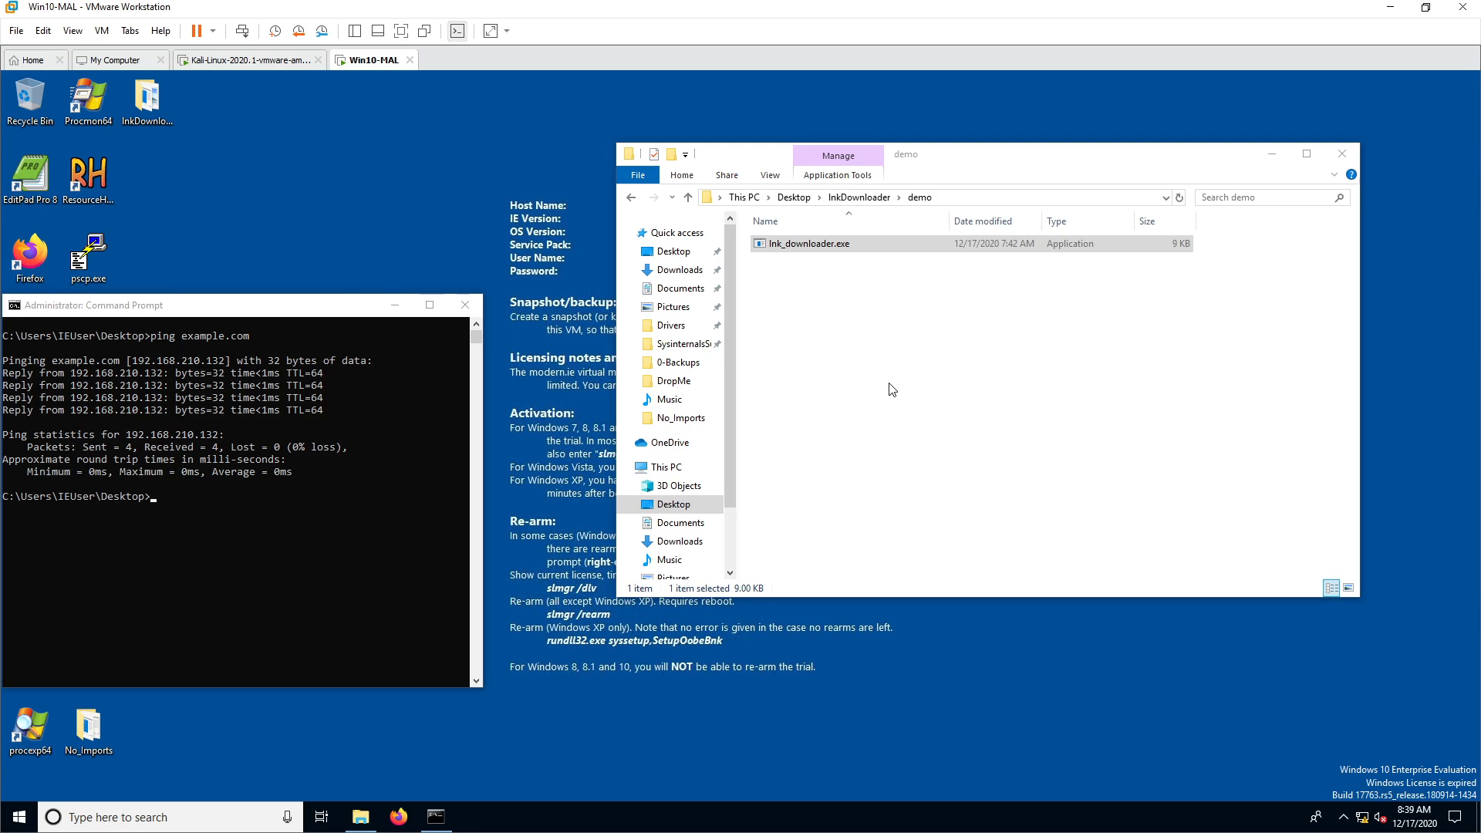
{"action": "mouse_move", "coordinate": [873, 363]}
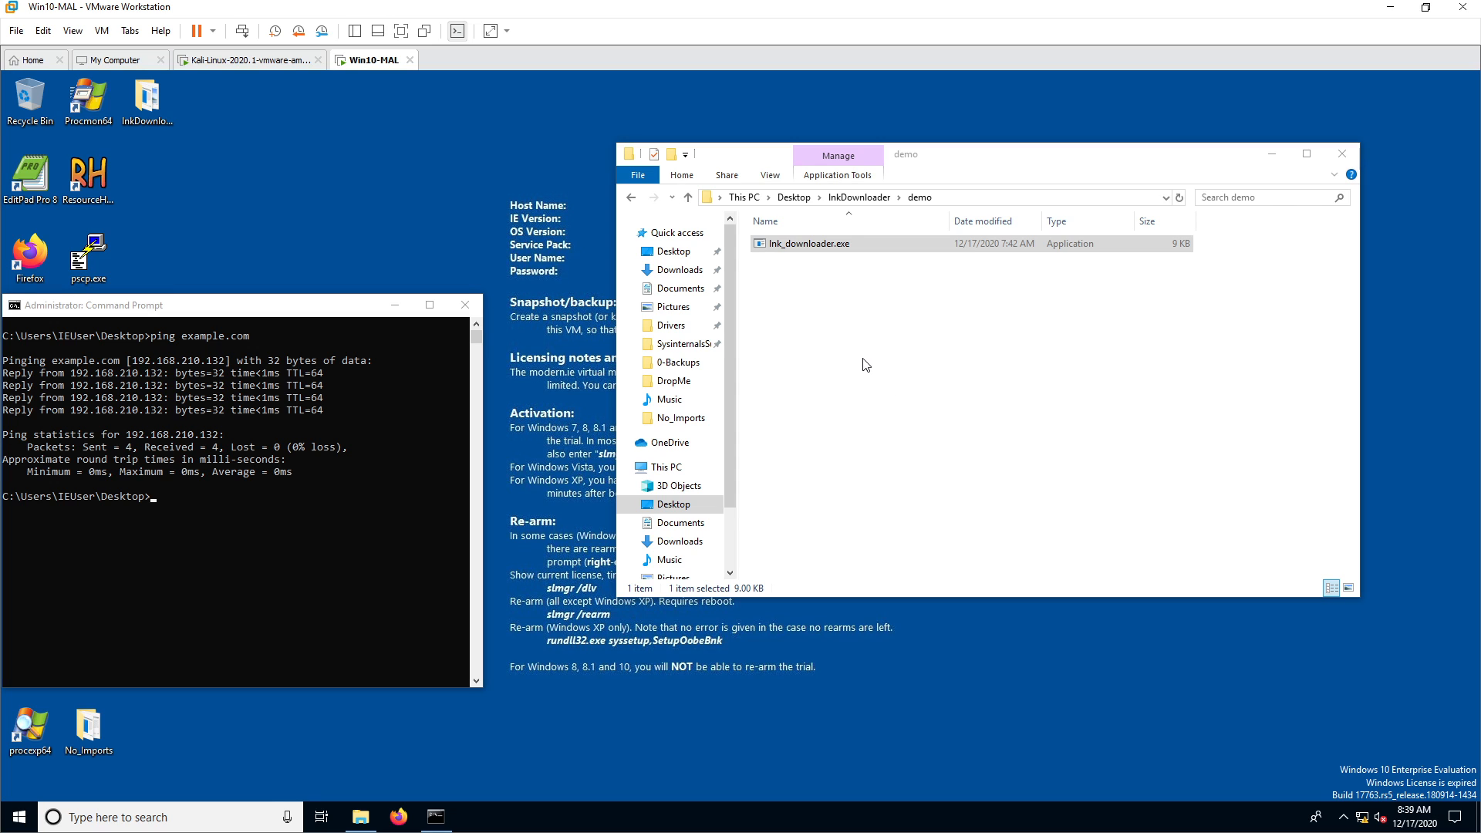
{"action": "mouse_move", "coordinate": [820, 281]}
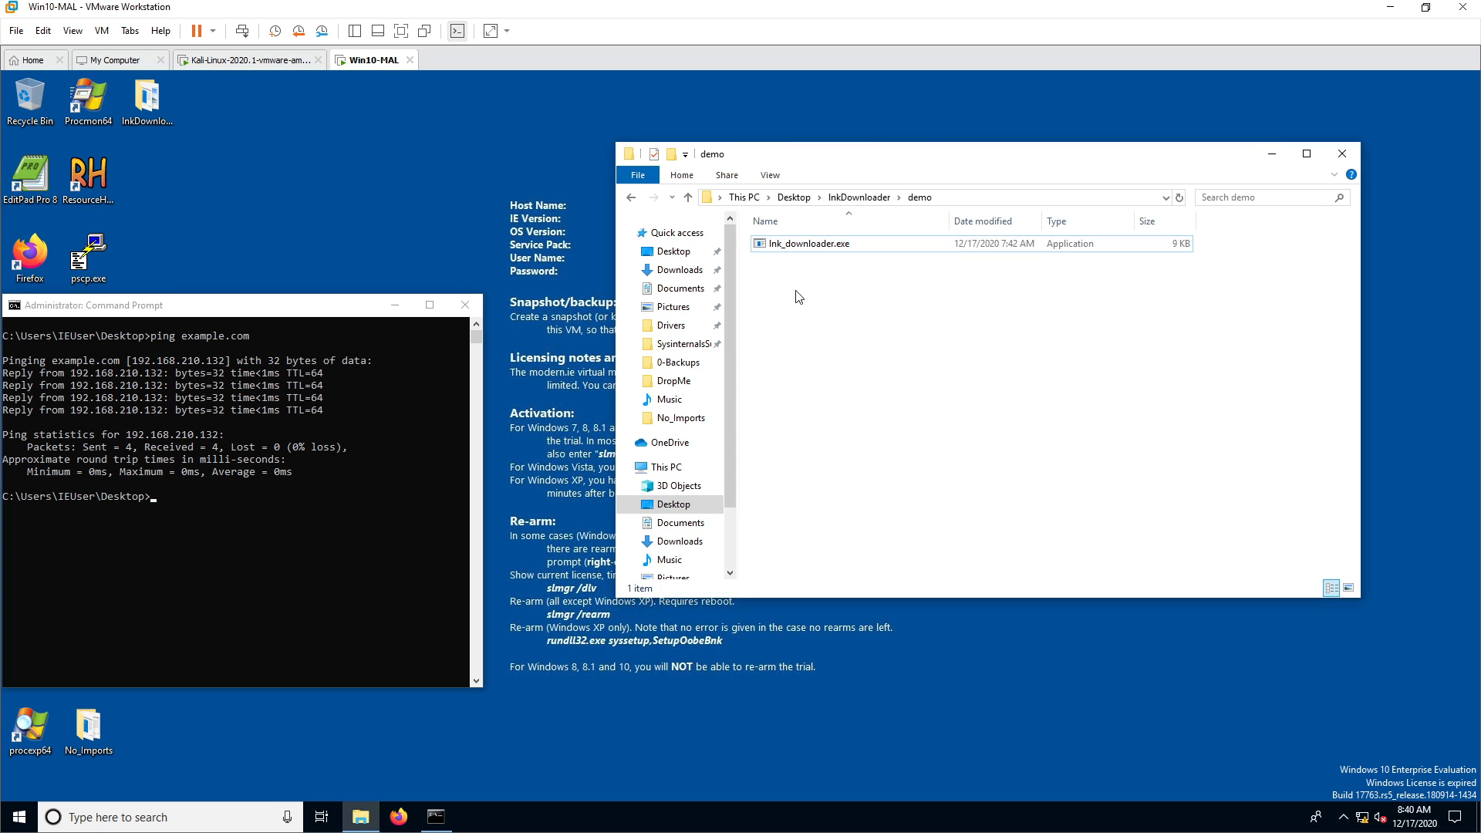
{"action": "mouse_move", "coordinate": [817, 276]}
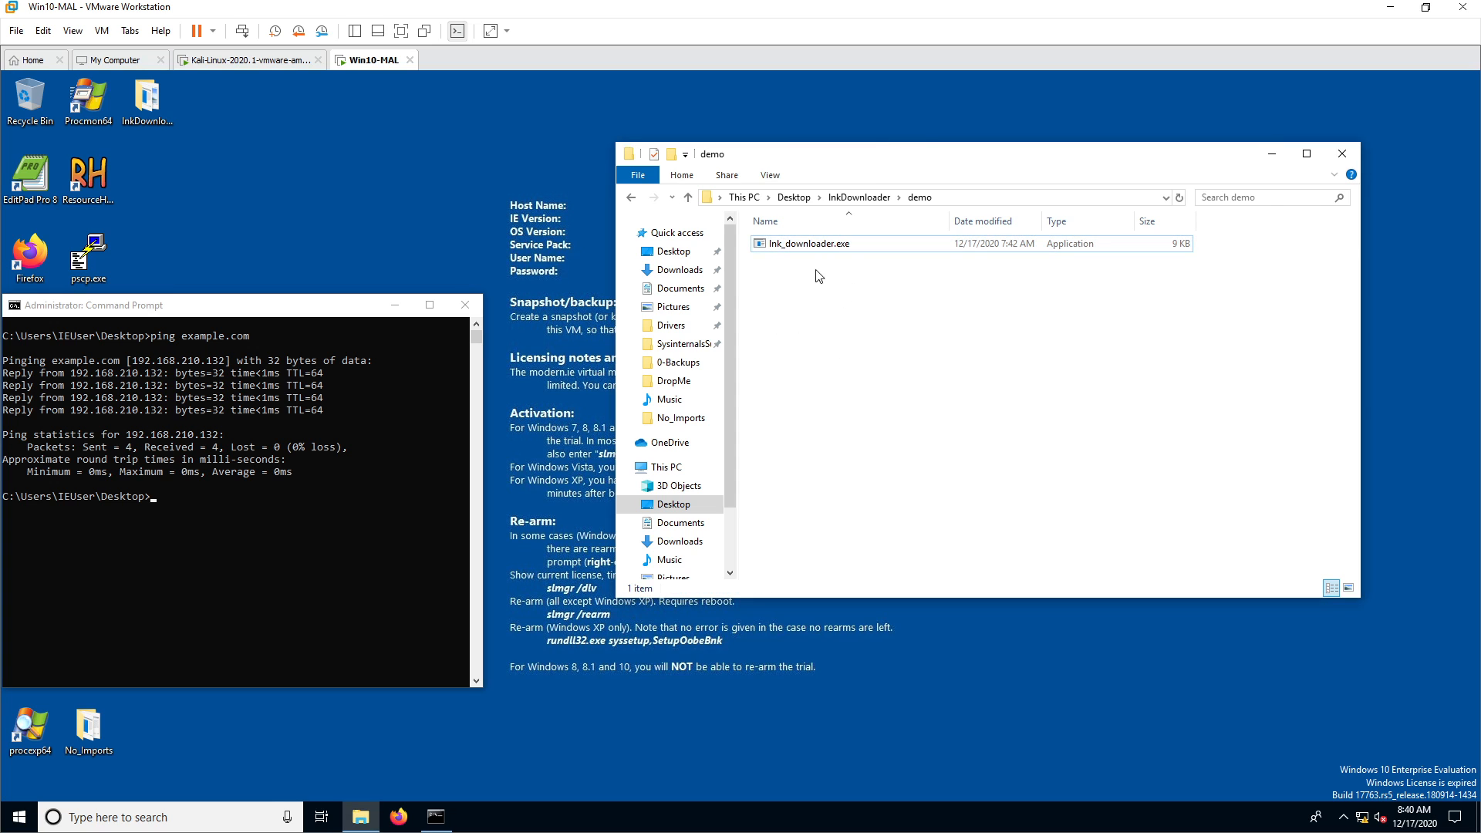
{"action": "mouse_move", "coordinate": [814, 273]}
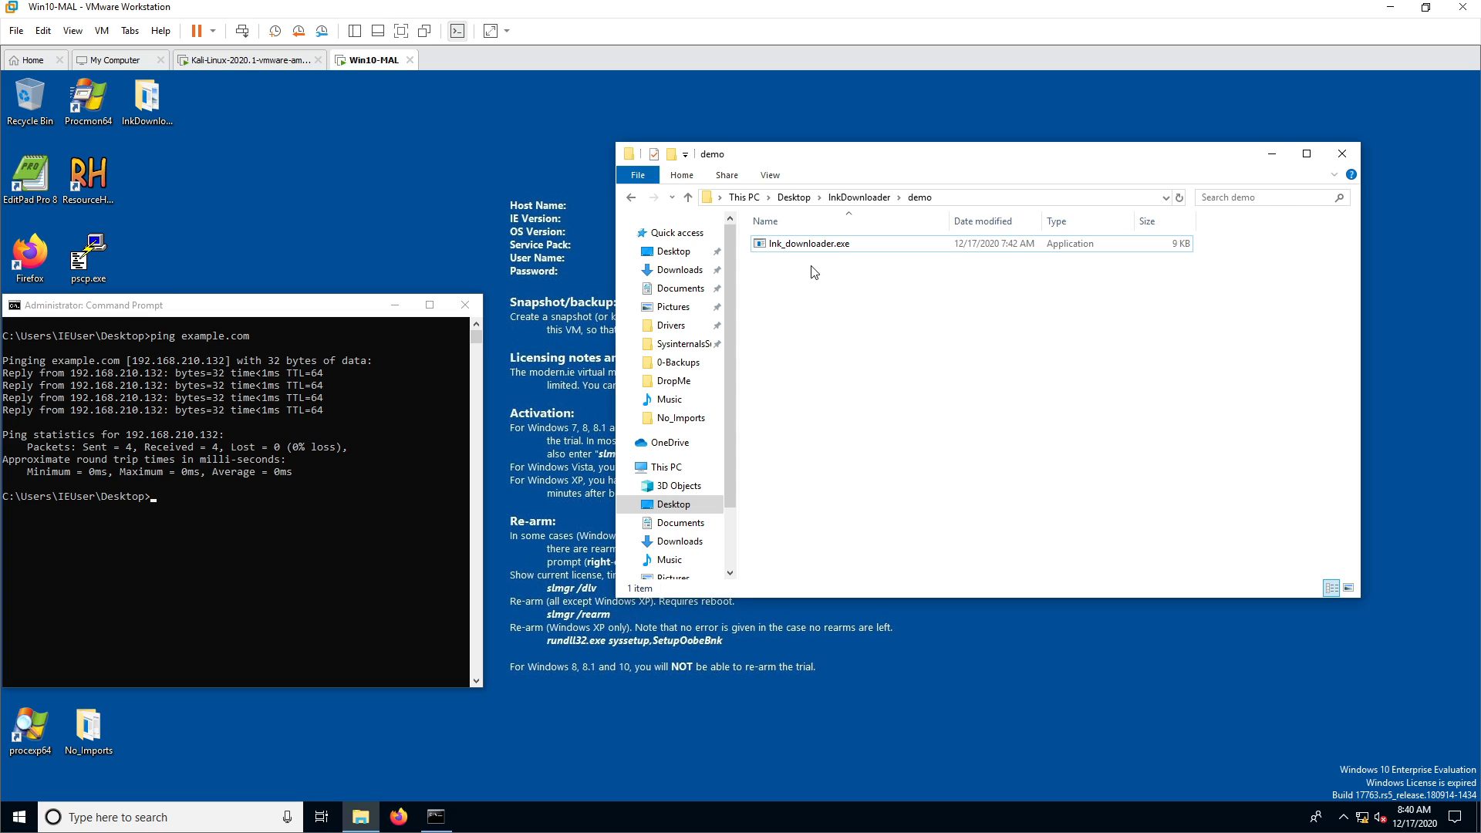
{"action": "mouse_move", "coordinate": [808, 311]}
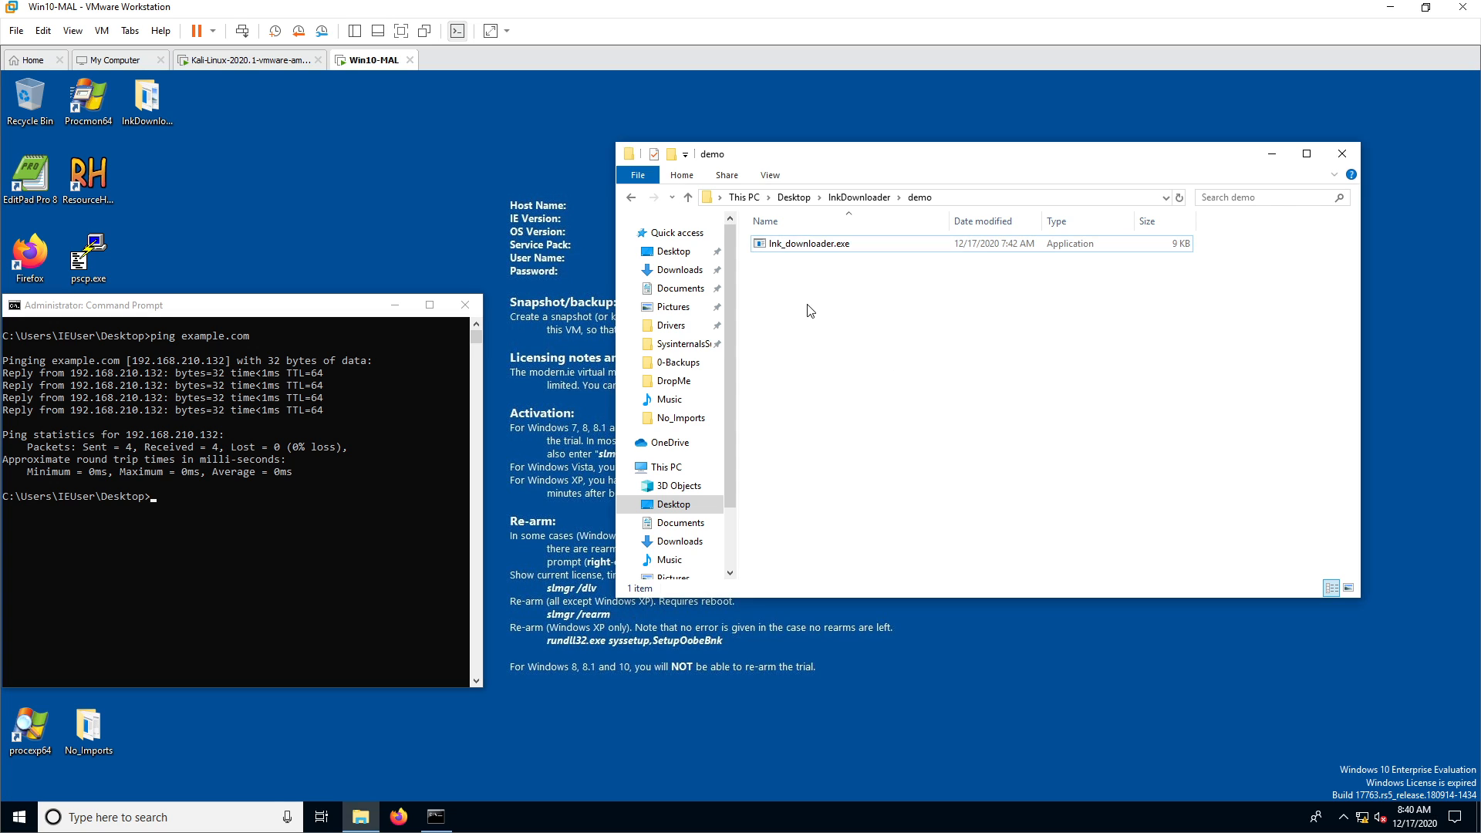
{"action": "mouse_move", "coordinate": [824, 292]}
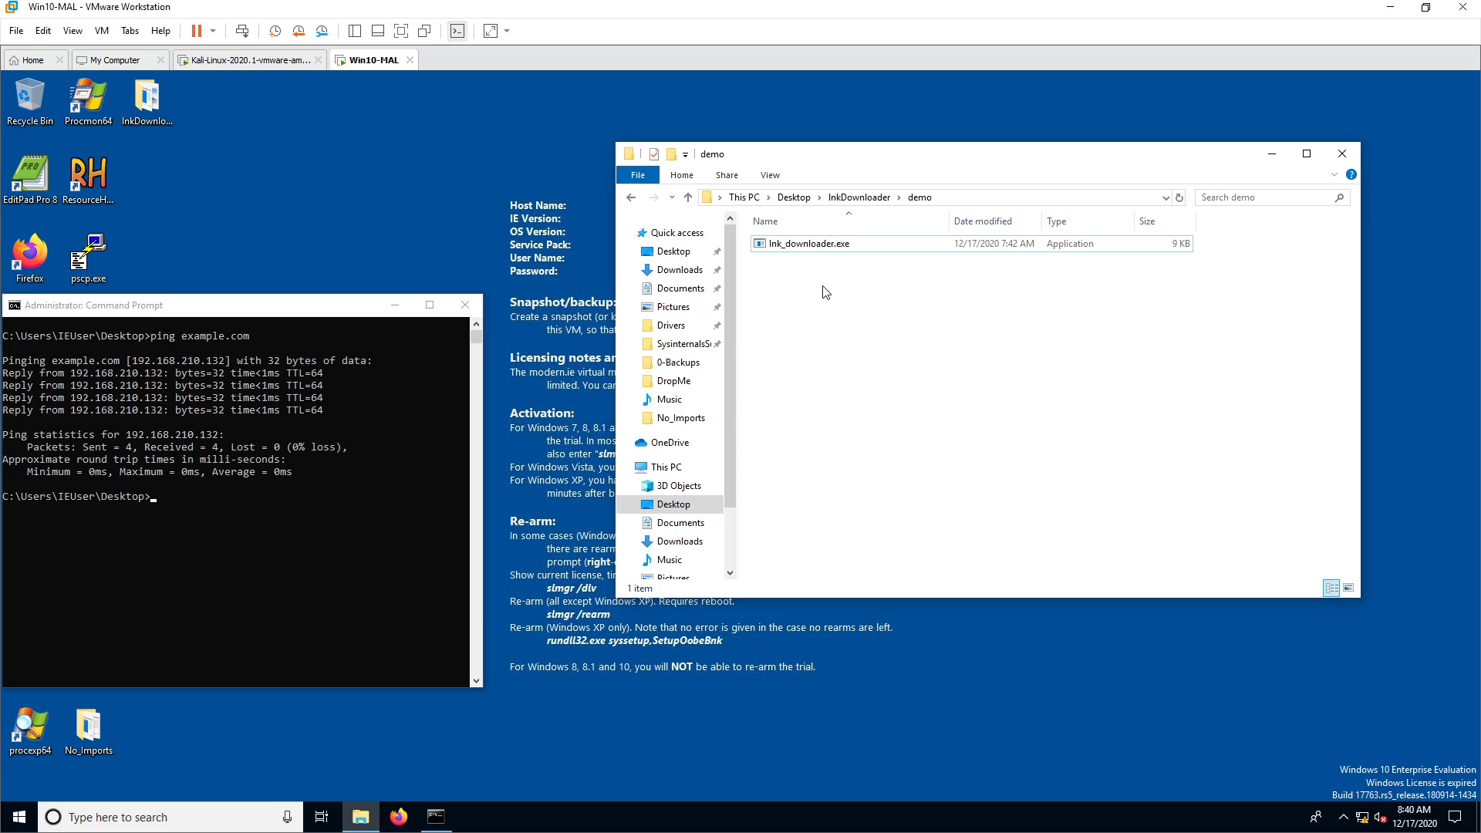
{"action": "mouse_move", "coordinate": [855, 316]}
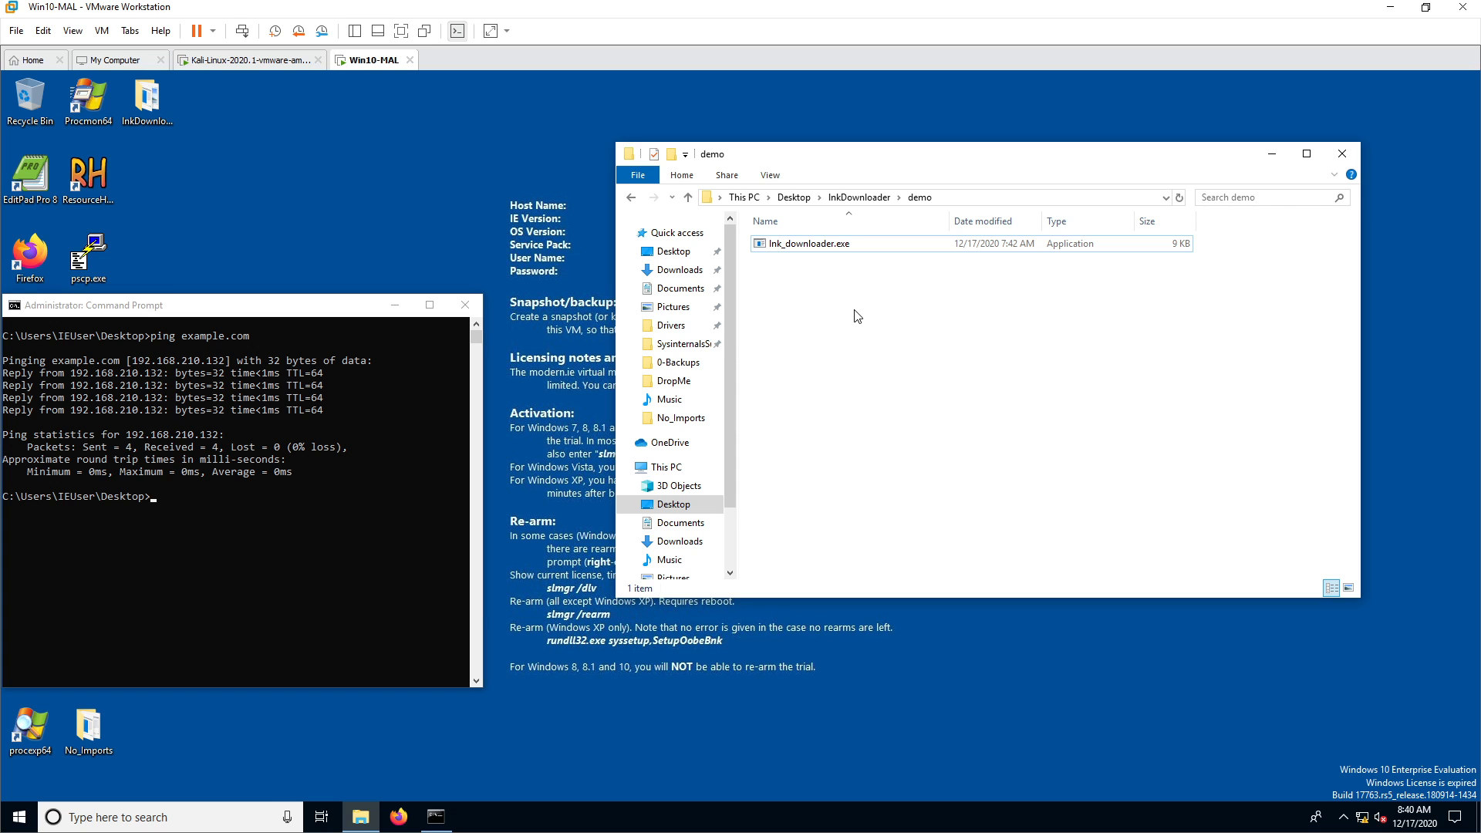
{"action": "mouse_move", "coordinate": [850, 327]}
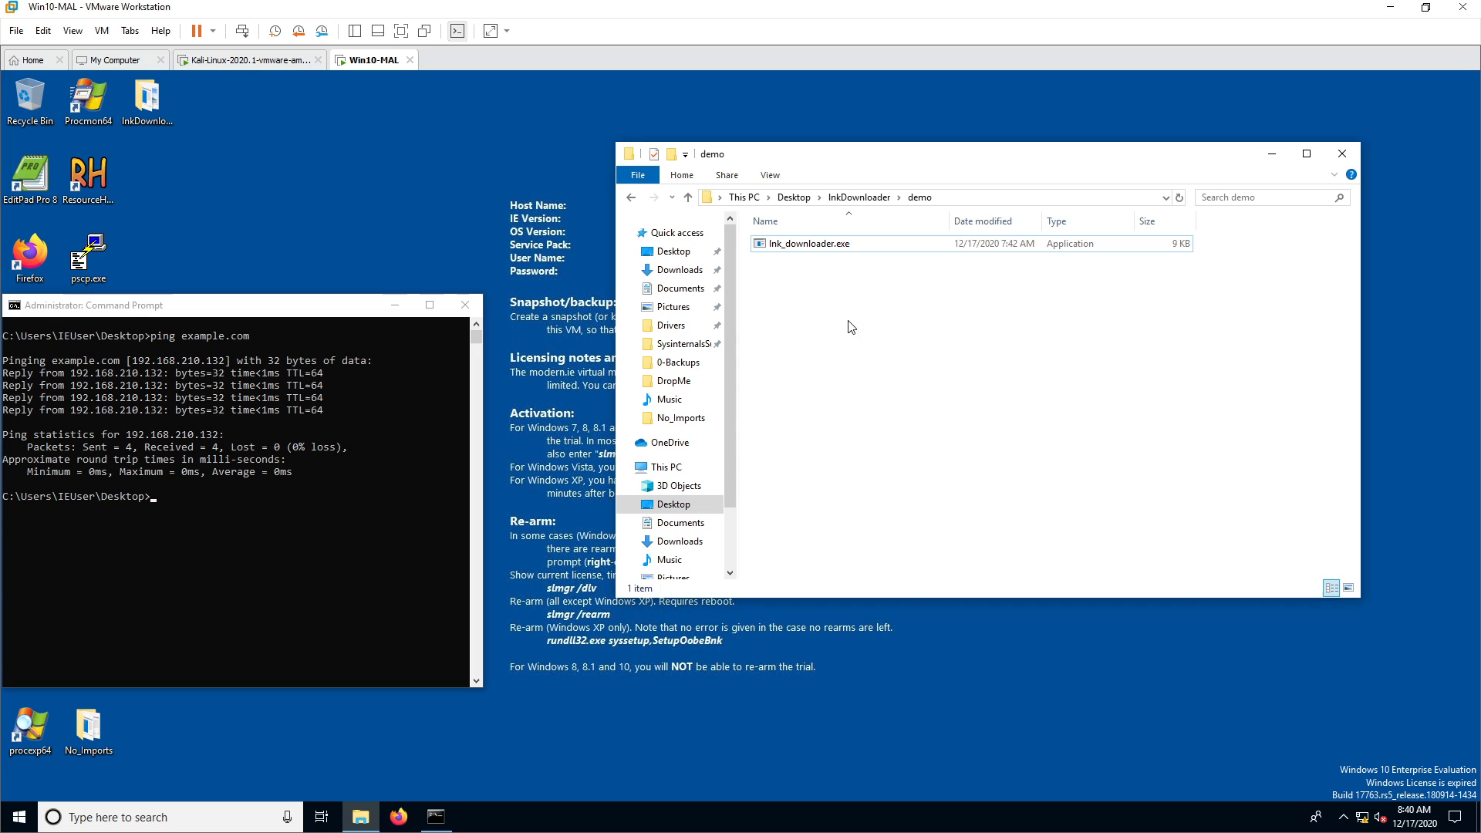
{"action": "mouse_move", "coordinate": [836, 355]}
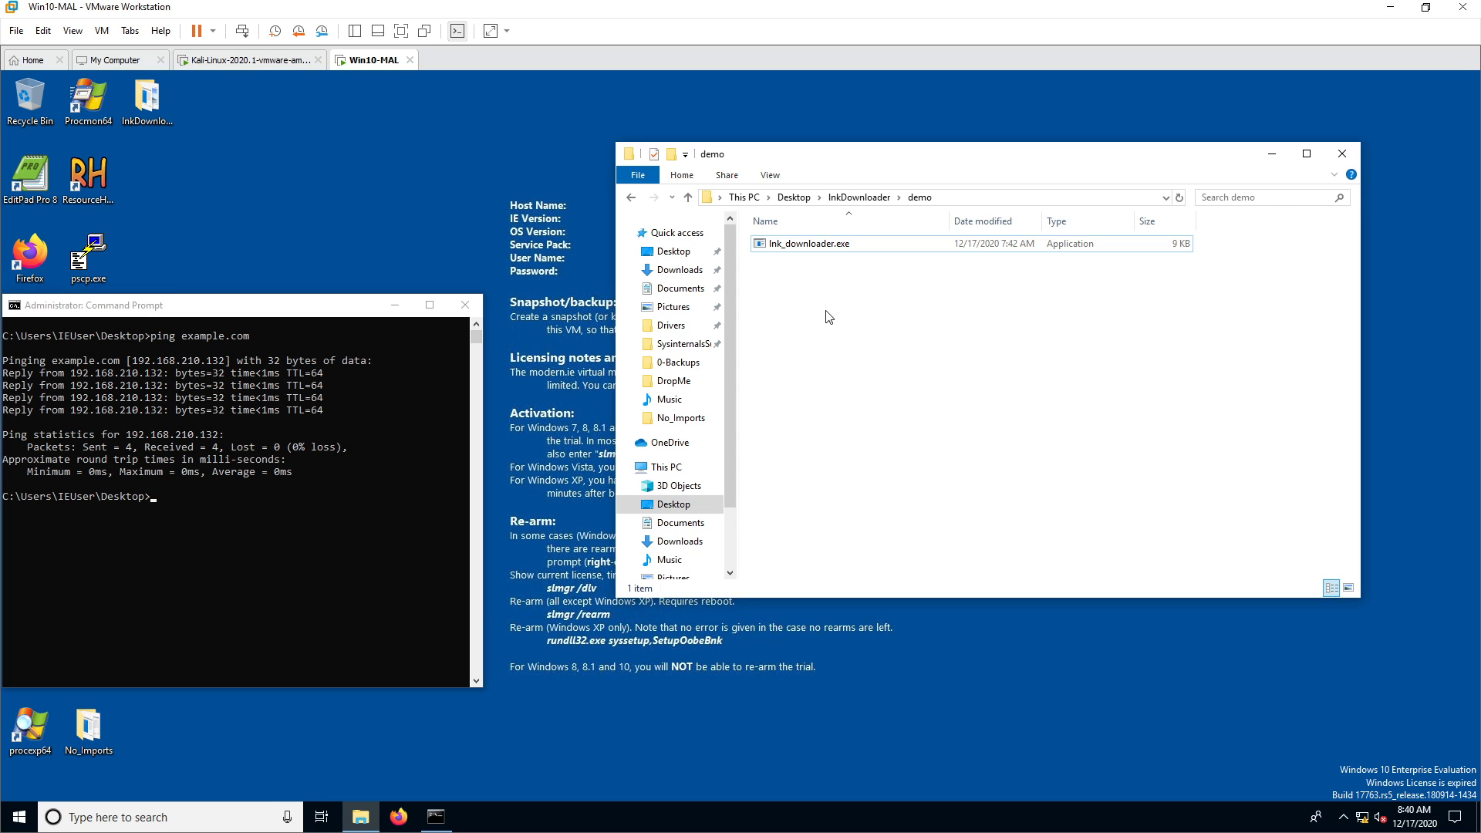
{"action": "mouse_move", "coordinate": [834, 319]}
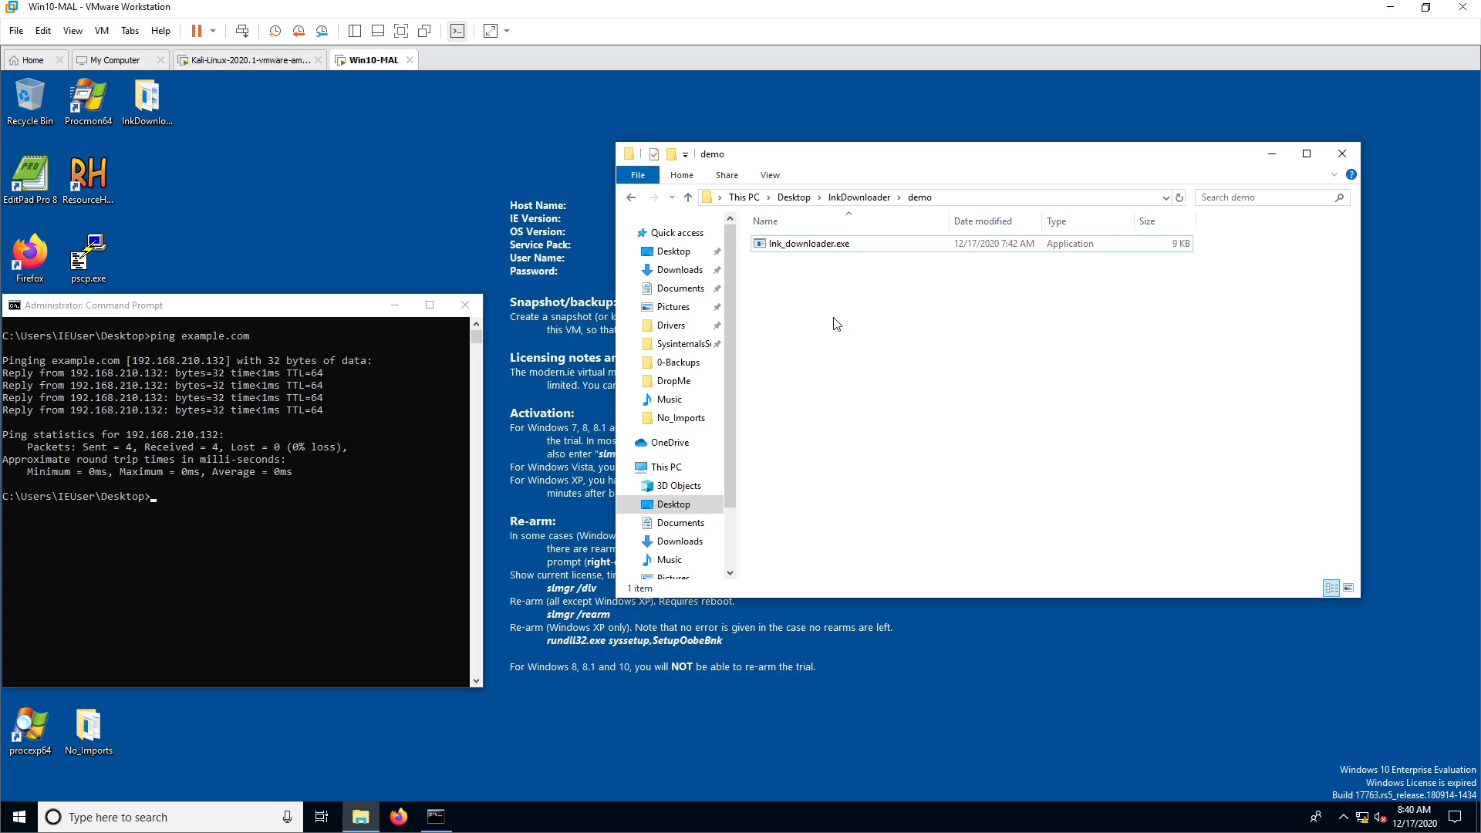
Step: Highlight example.com in the ping output, then switch to the Kali Linux VM
{"action": "right_click", "coordinate": [805, 243]}
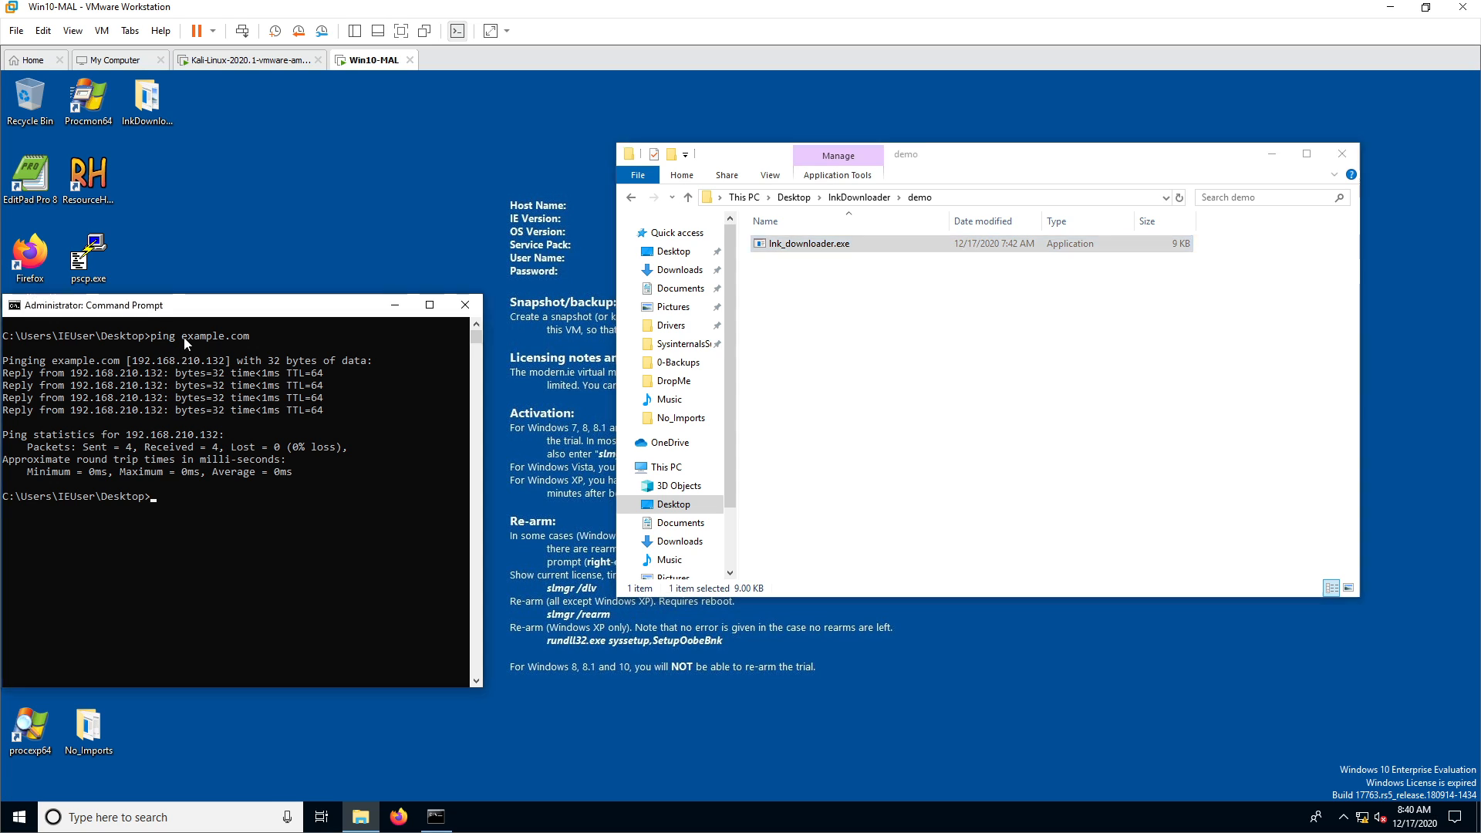
{"action": "left_click", "coordinate": [188, 336]}
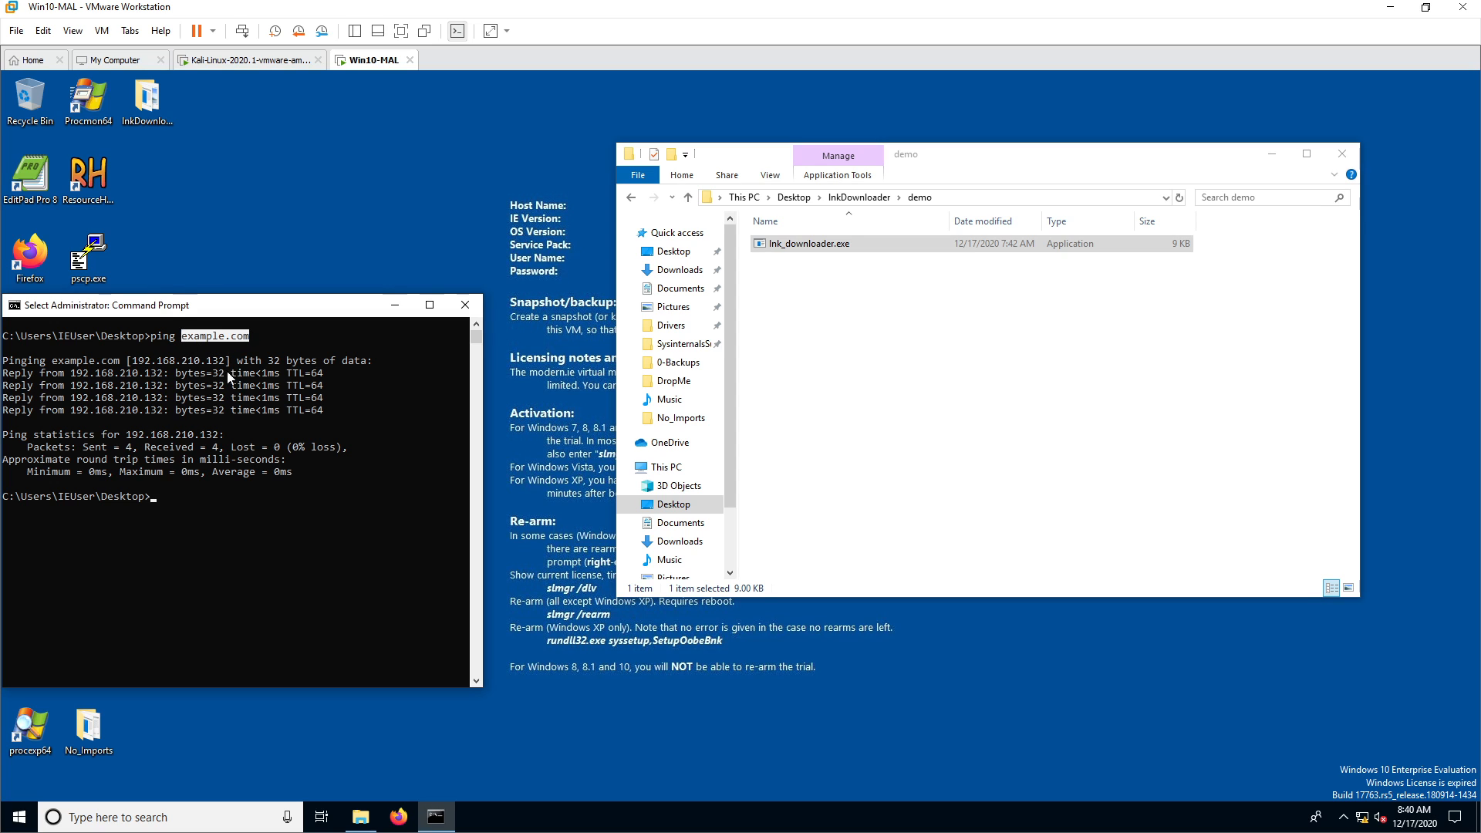
{"action": "left_click", "coordinate": [265, 501]}
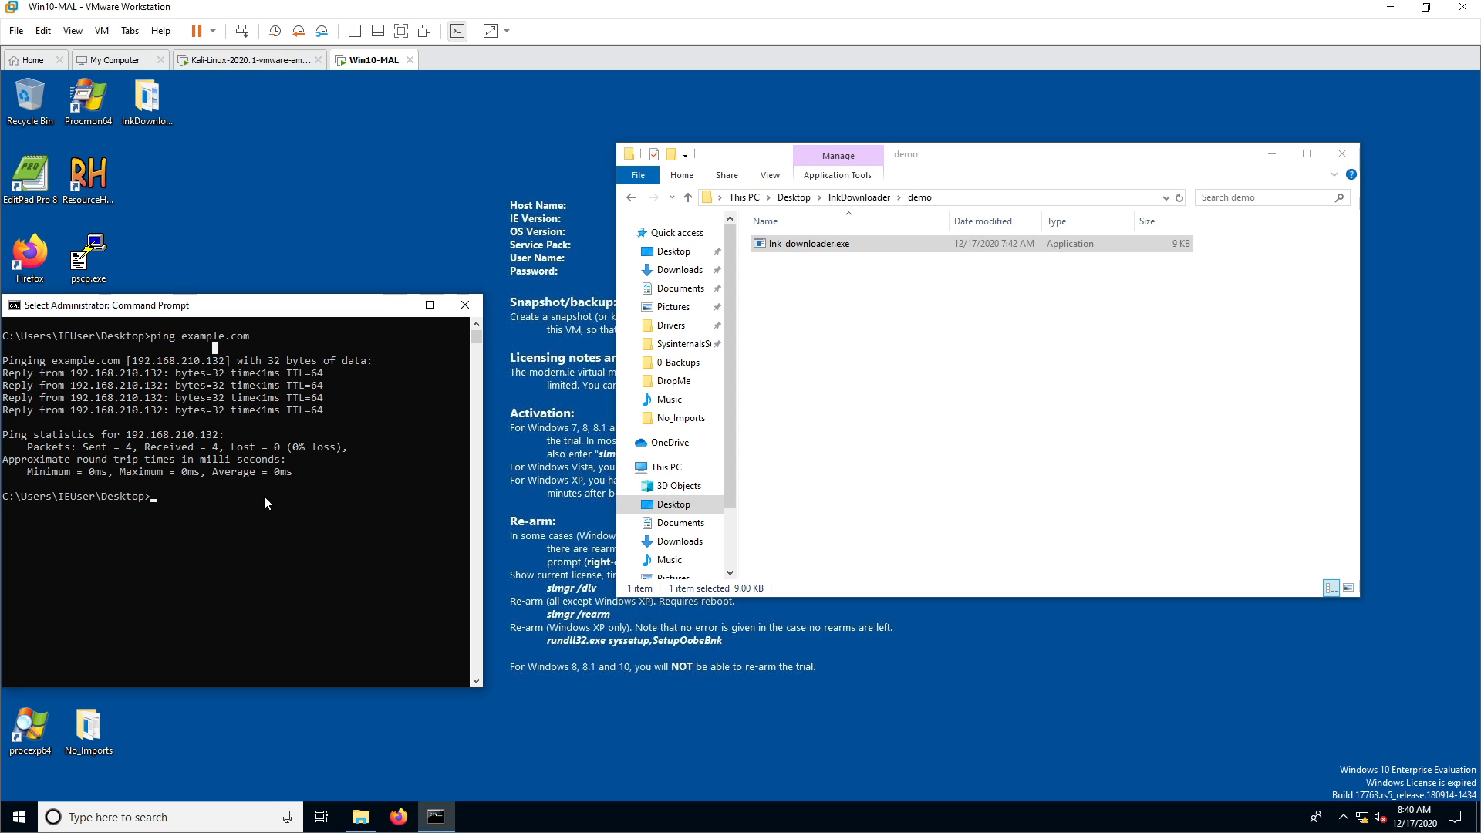
{"action": "left_click", "coordinate": [248, 59]}
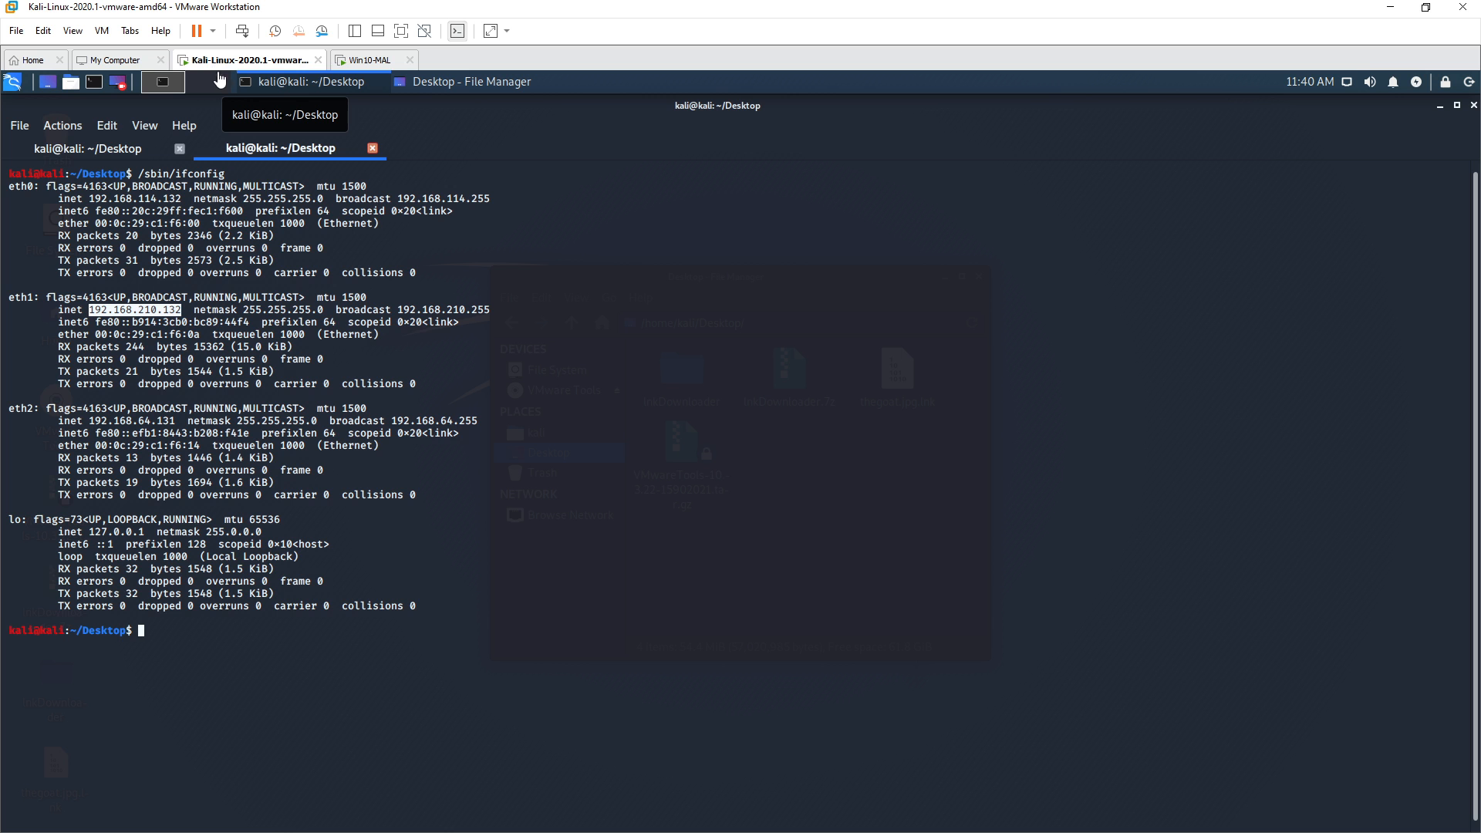
Step: Show the SimpleHTTPServer terminal and thegoat.jpg.lnk, then return to Win10-MAL
{"action": "left_click", "coordinate": [85, 148]}
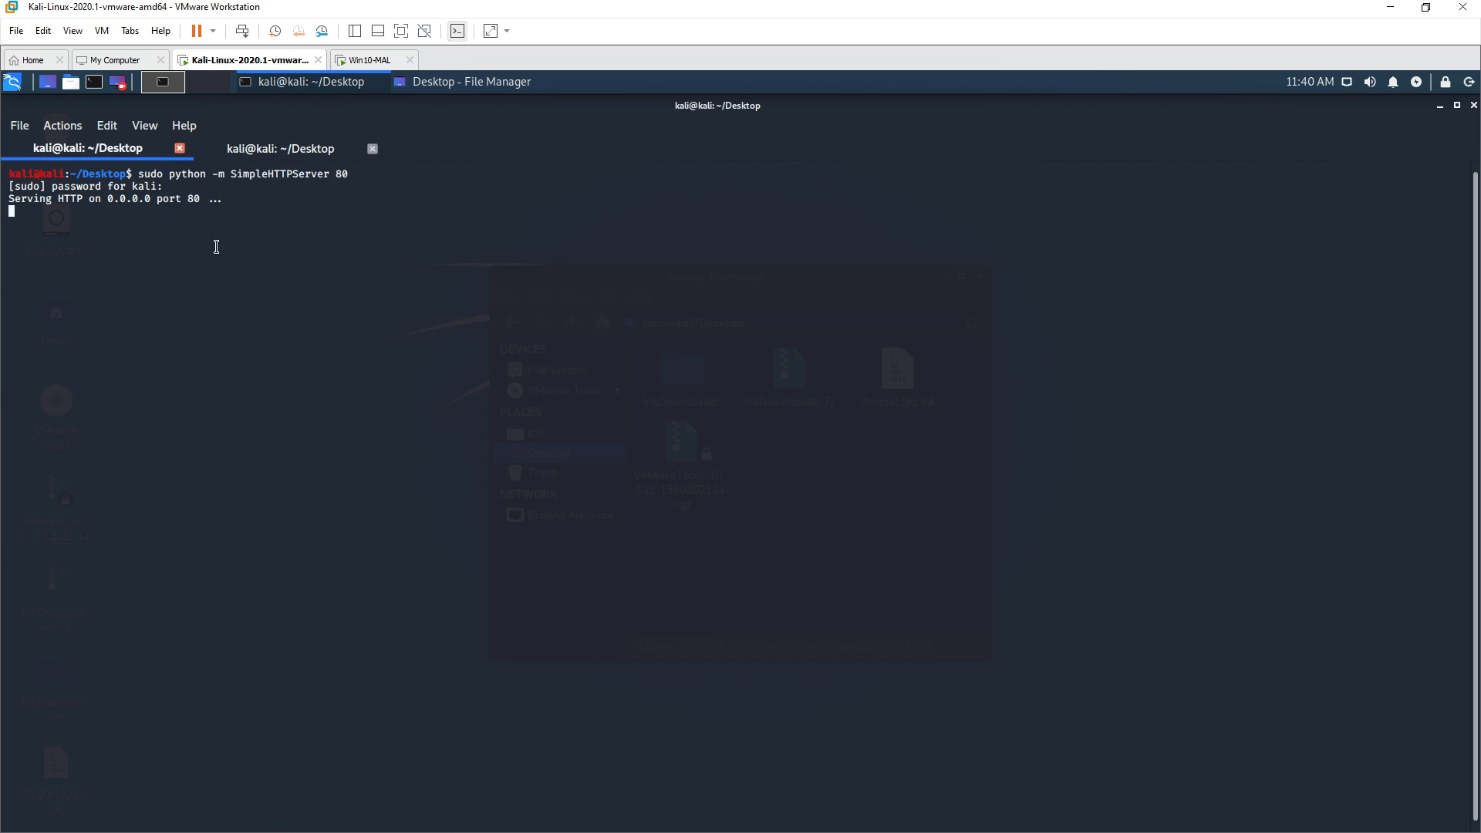
{"action": "mouse_move", "coordinate": [340, 339]}
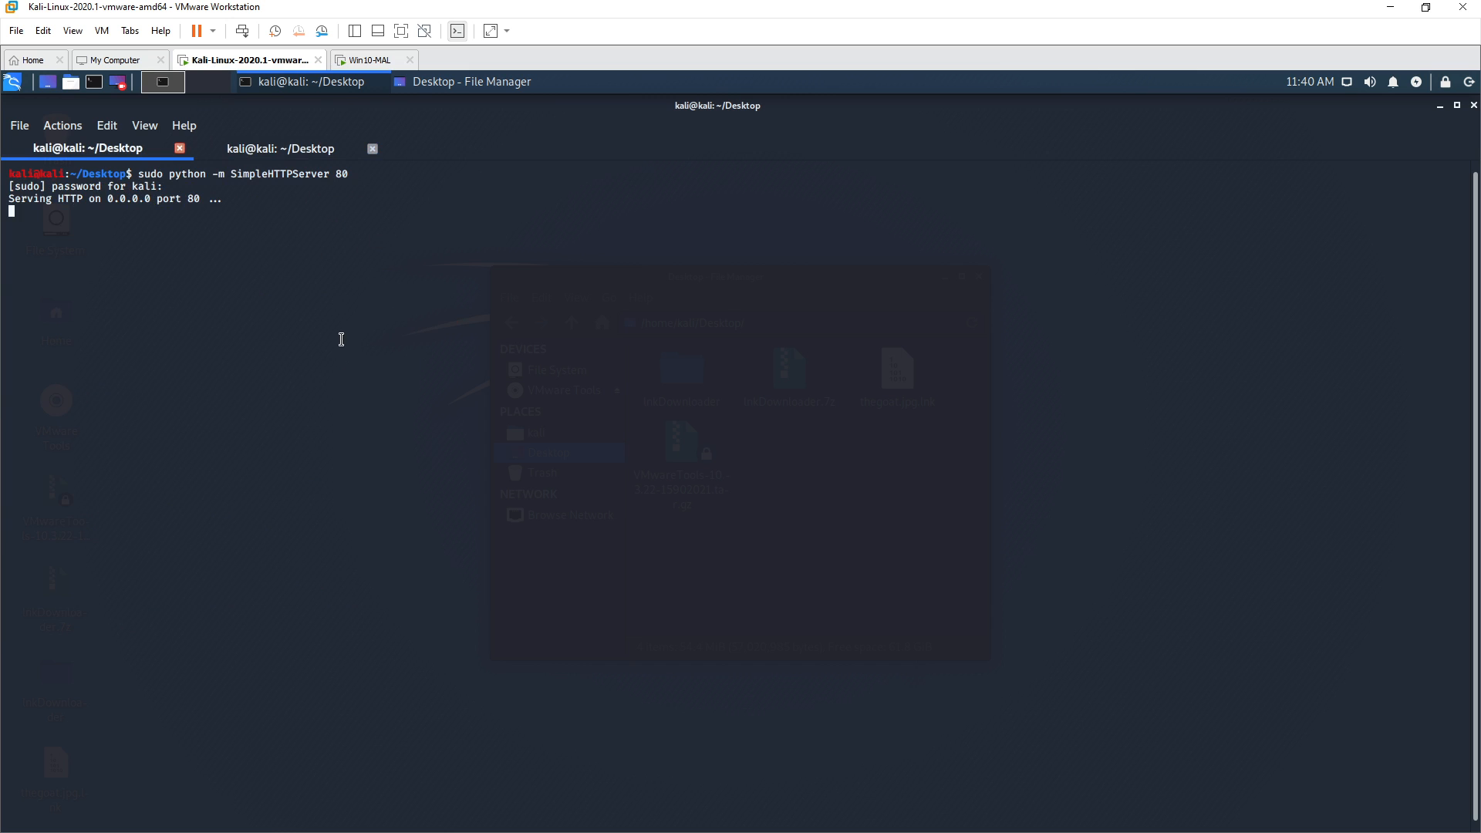
{"action": "mouse_move", "coordinate": [281, 265]}
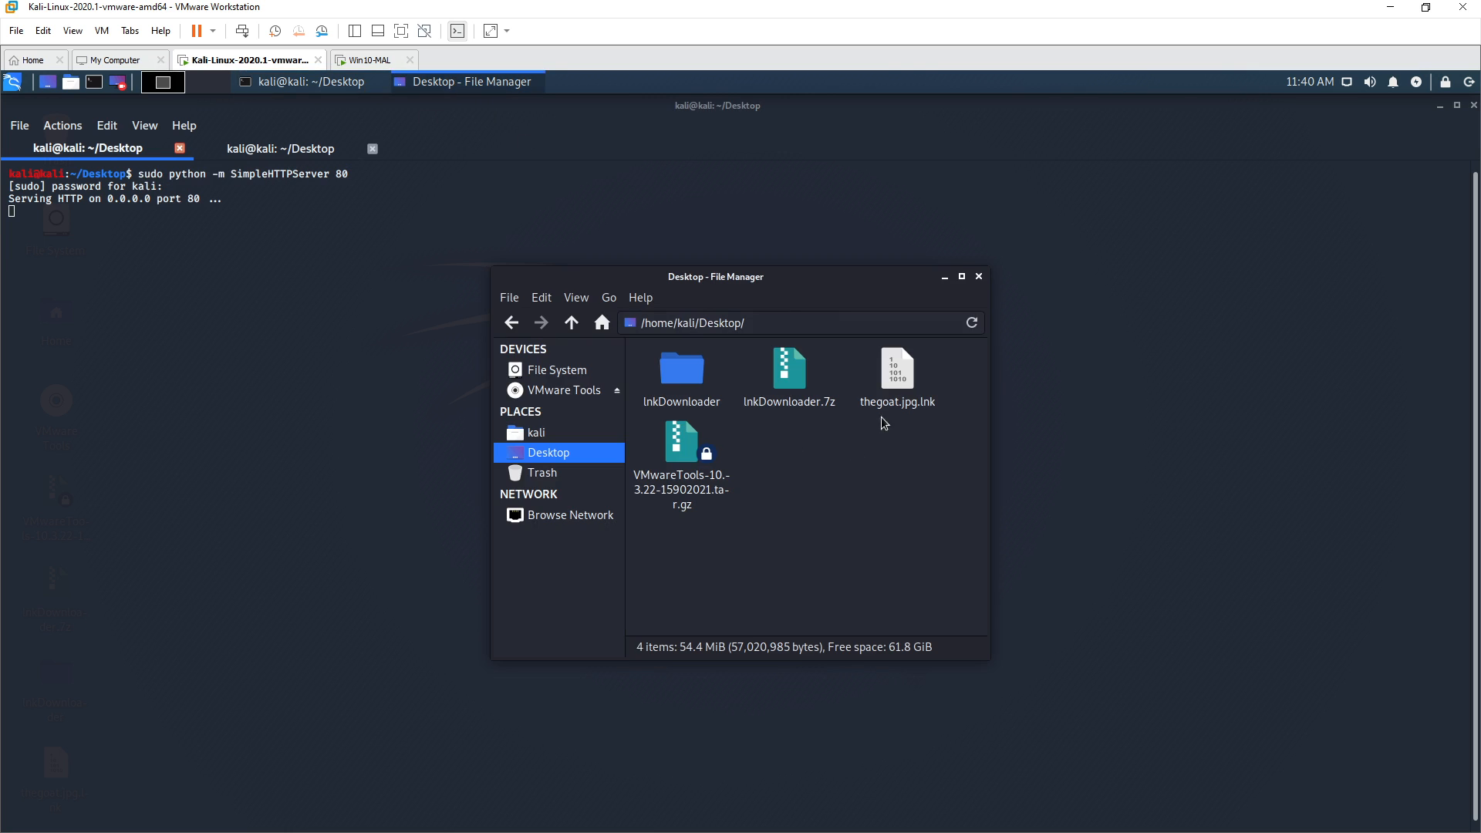
{"action": "left_click", "coordinate": [895, 368]}
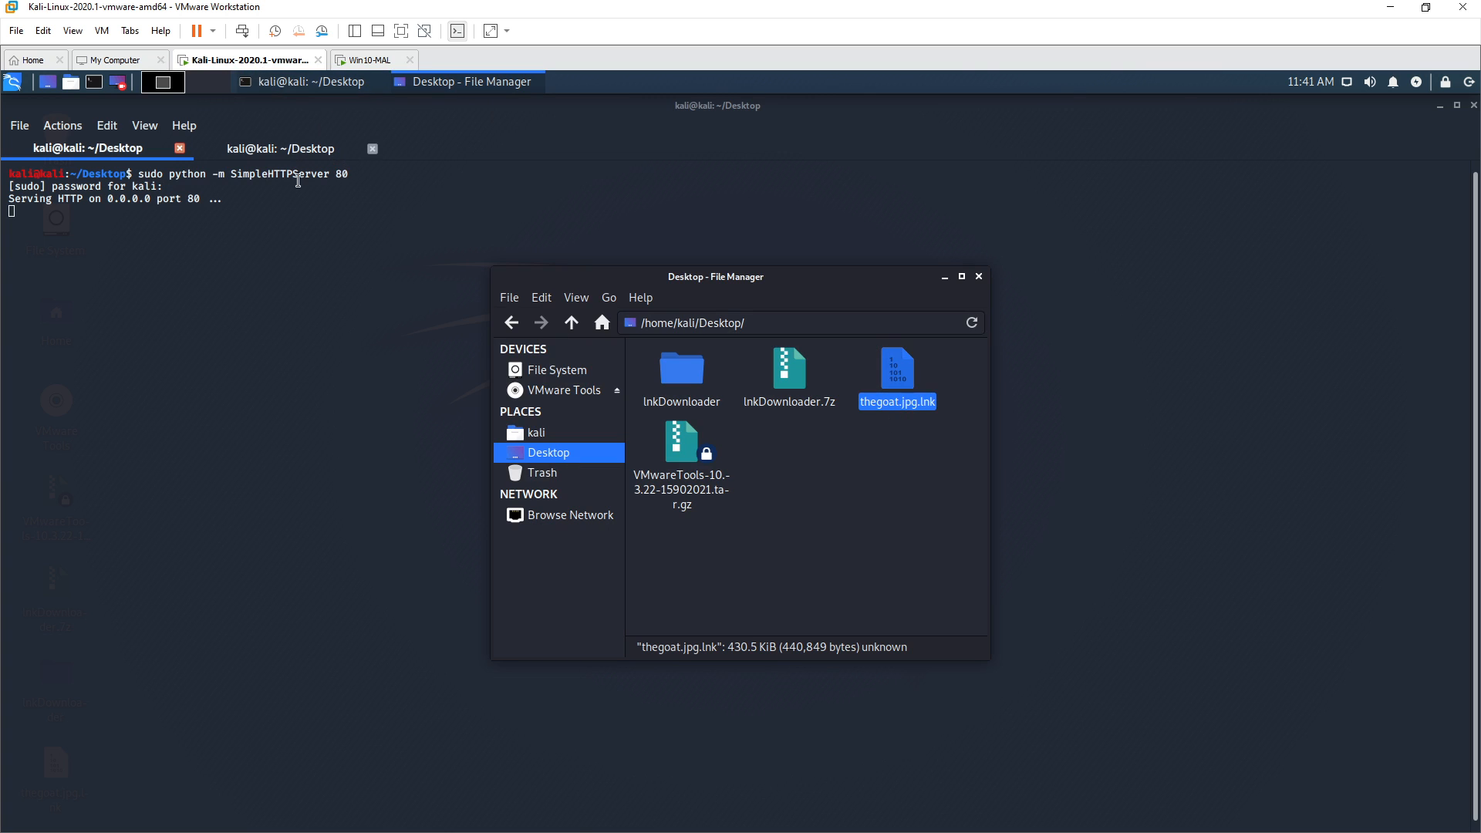
{"action": "left_click", "coordinate": [369, 60]}
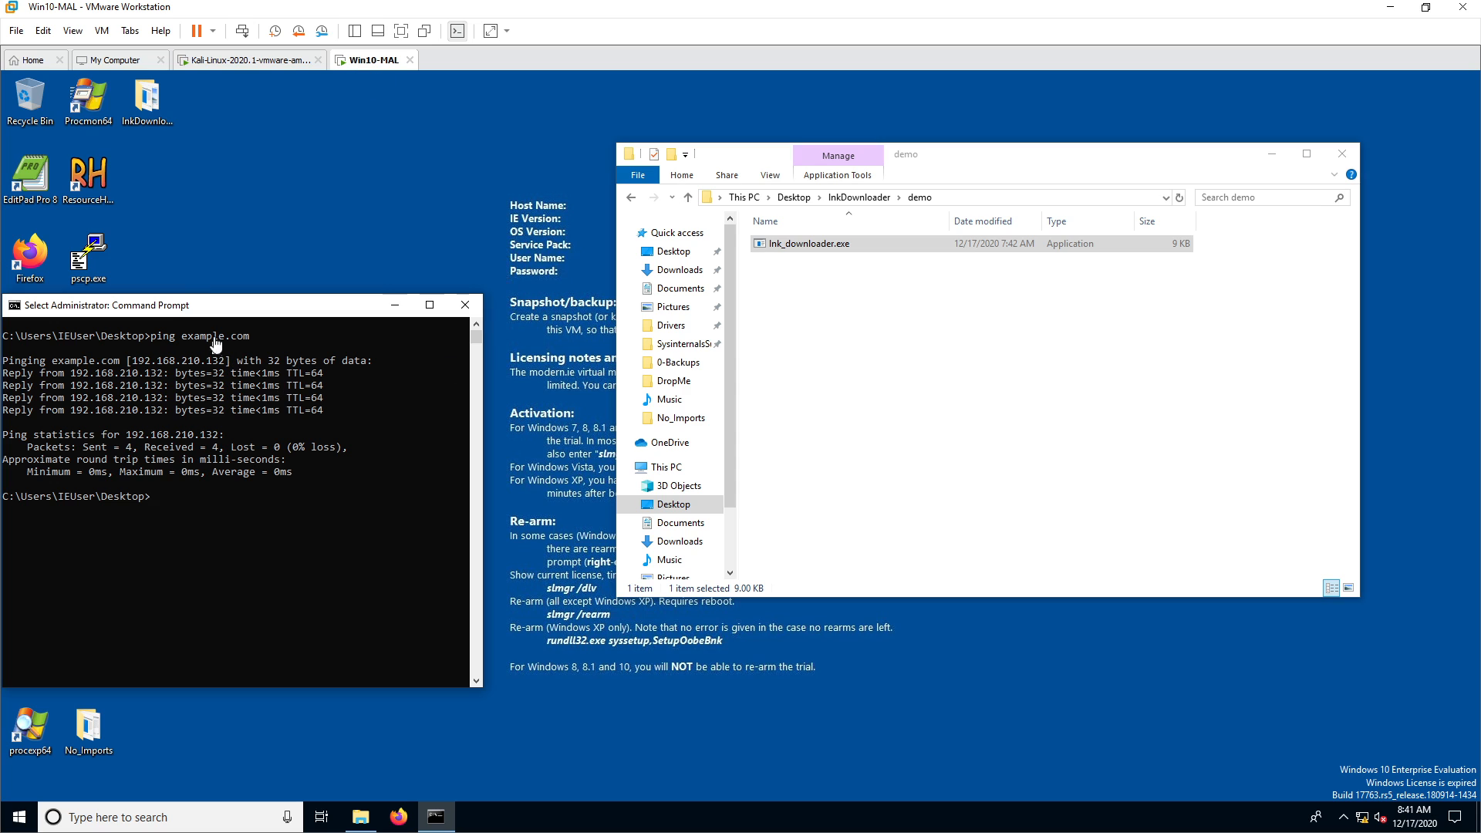
Step: Run lnk_downloader.exe from the demo folder as administrator
{"action": "double_click", "coordinate": [214, 335]}
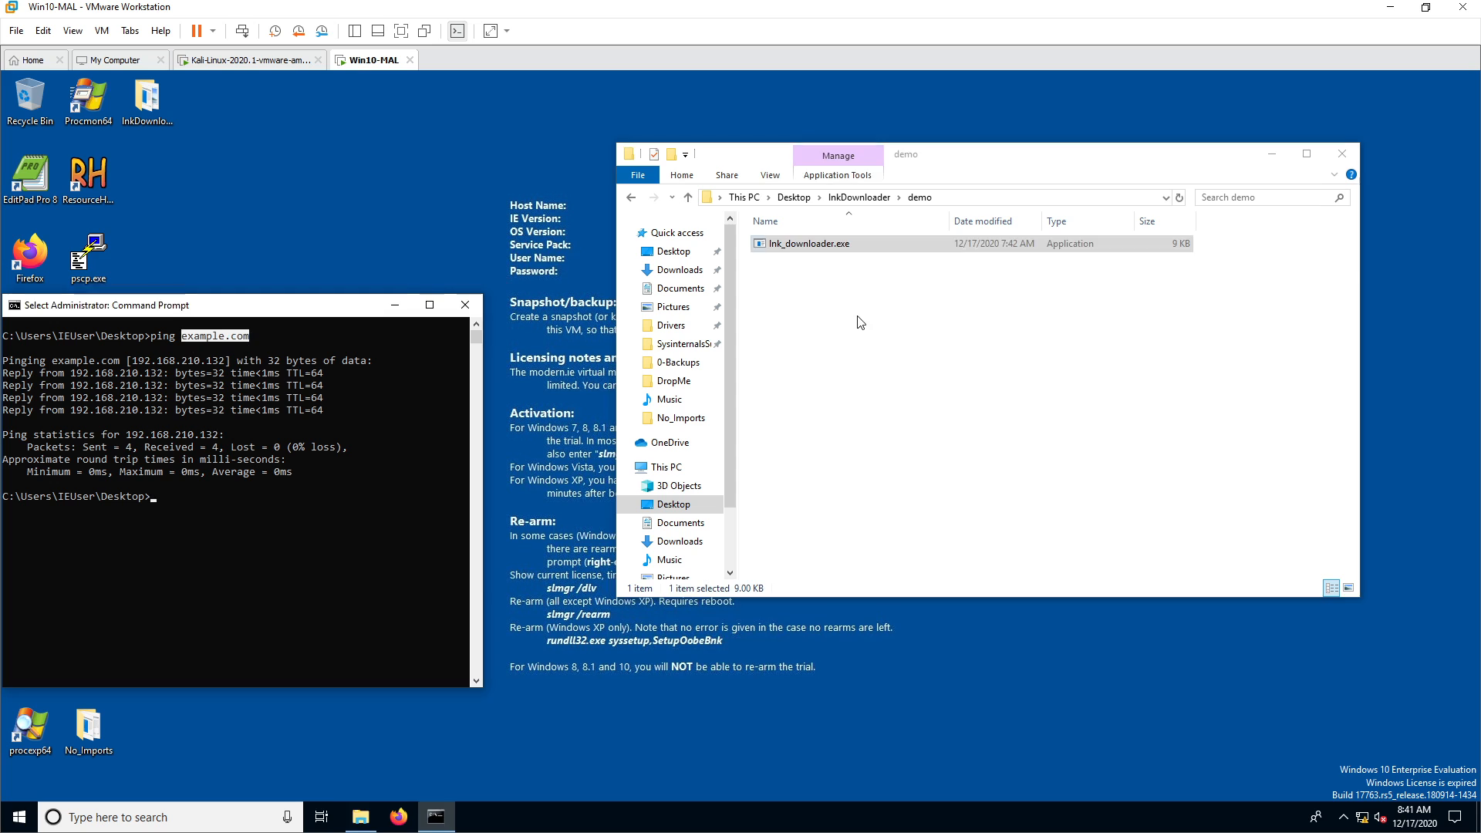
{"action": "mouse_move", "coordinate": [807, 243]}
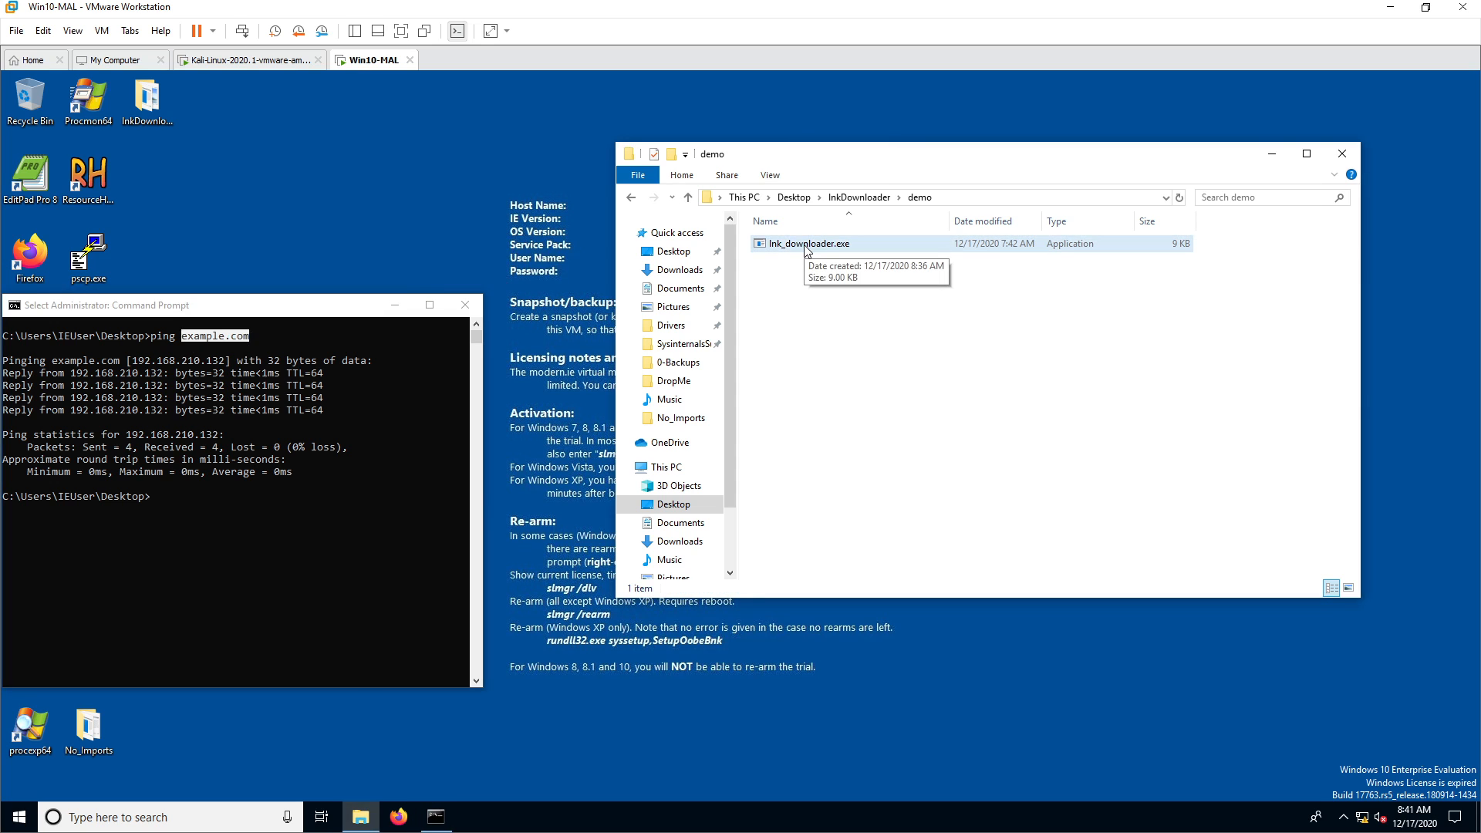
{"action": "right_click", "coordinate": [805, 244]}
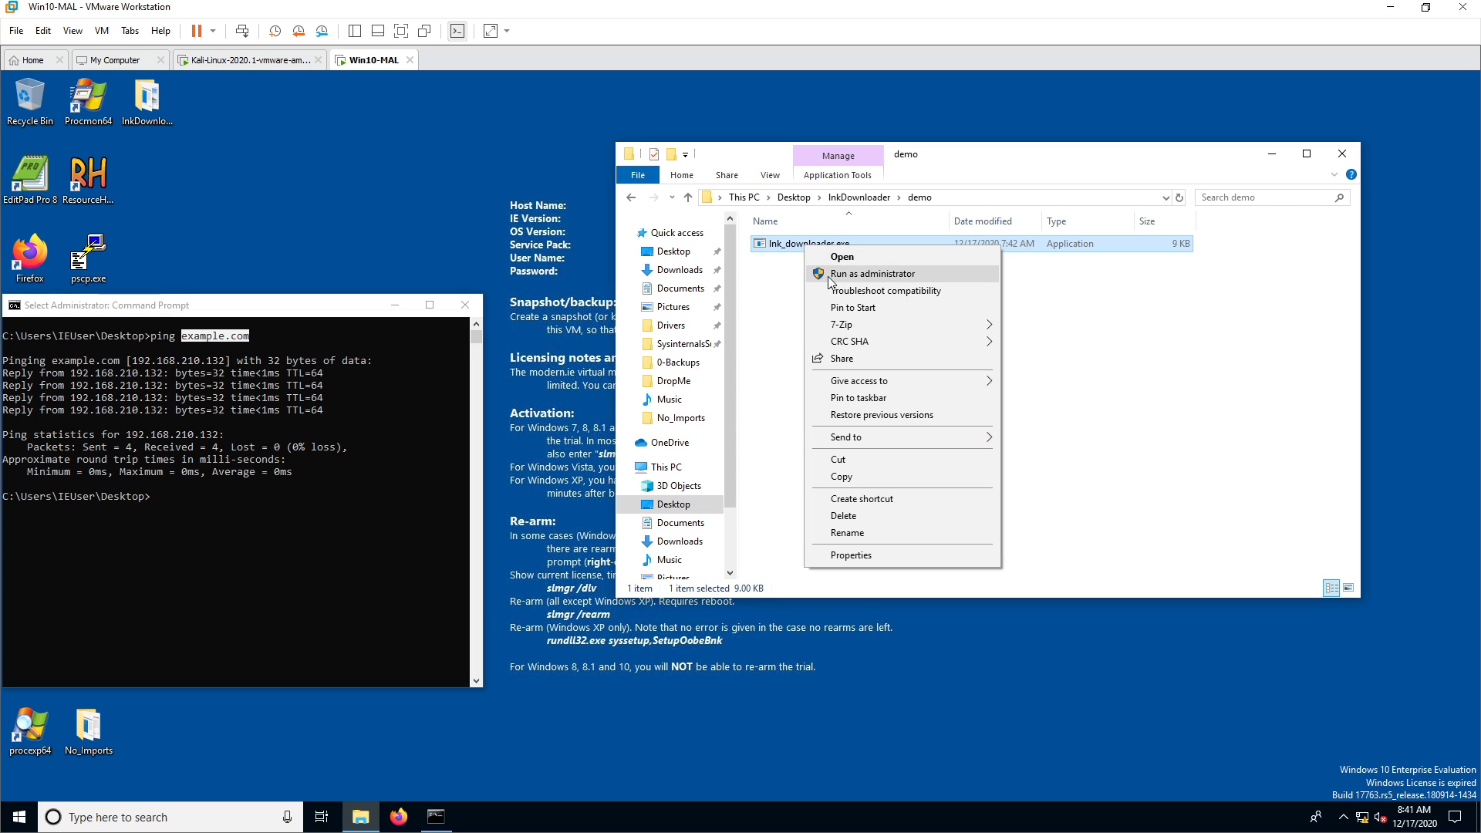
{"action": "left_click", "coordinate": [869, 273]}
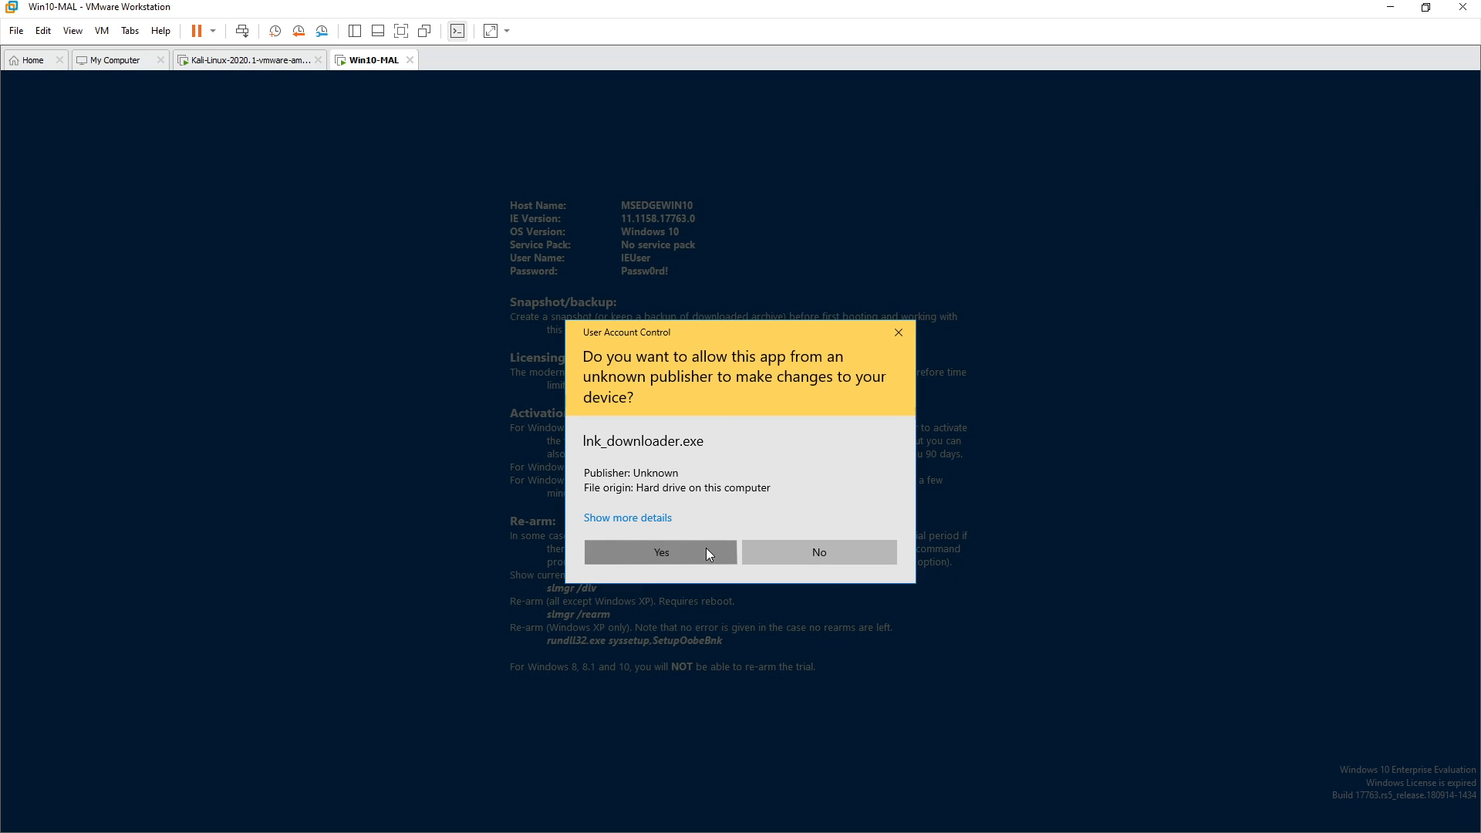
{"action": "mouse_move", "coordinate": [828, 550]}
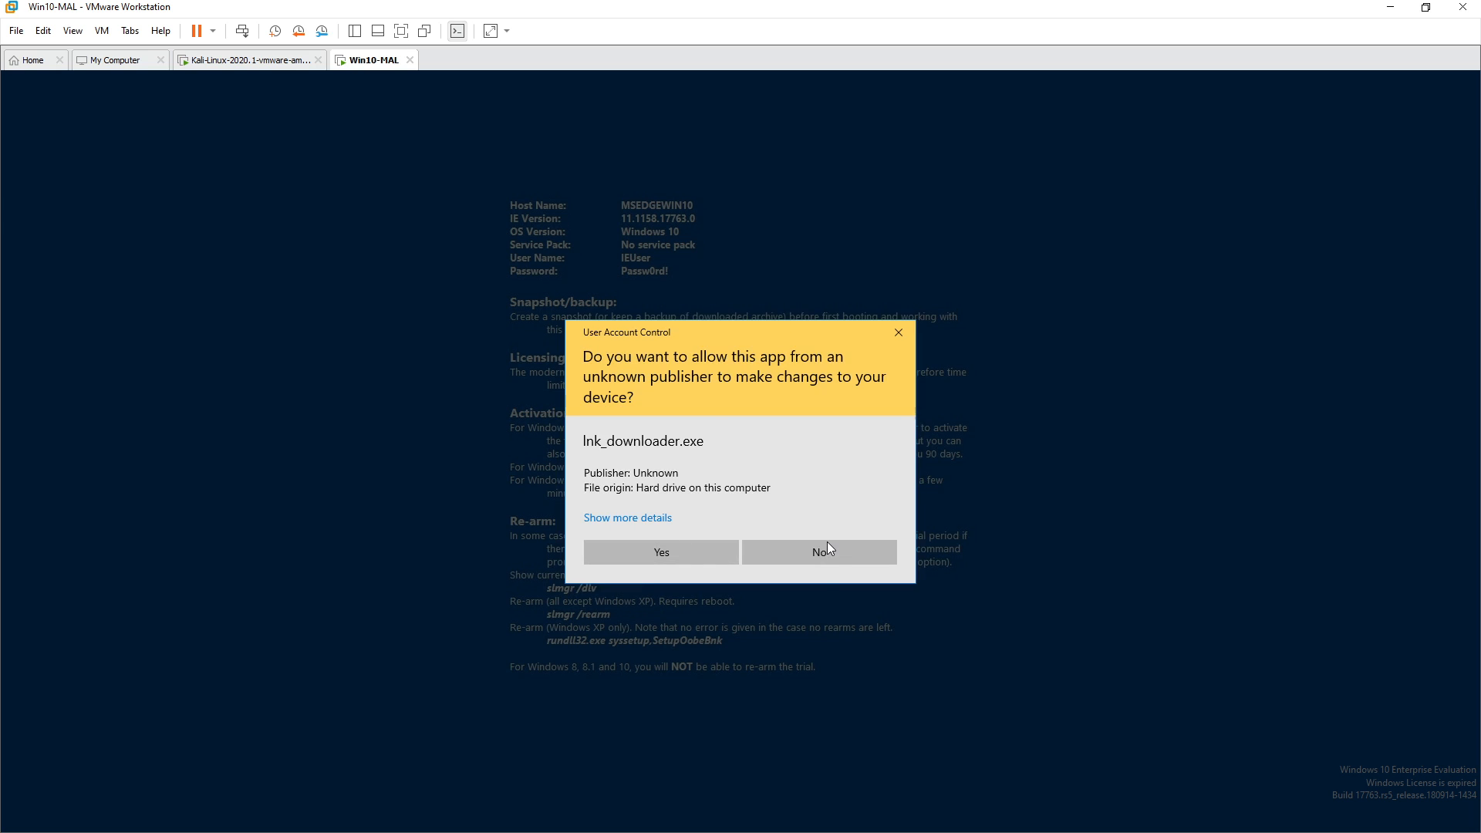
Step: Approve the UAC prompt for lnk_downloader.exe with Yes
{"action": "left_click", "coordinate": [818, 552]}
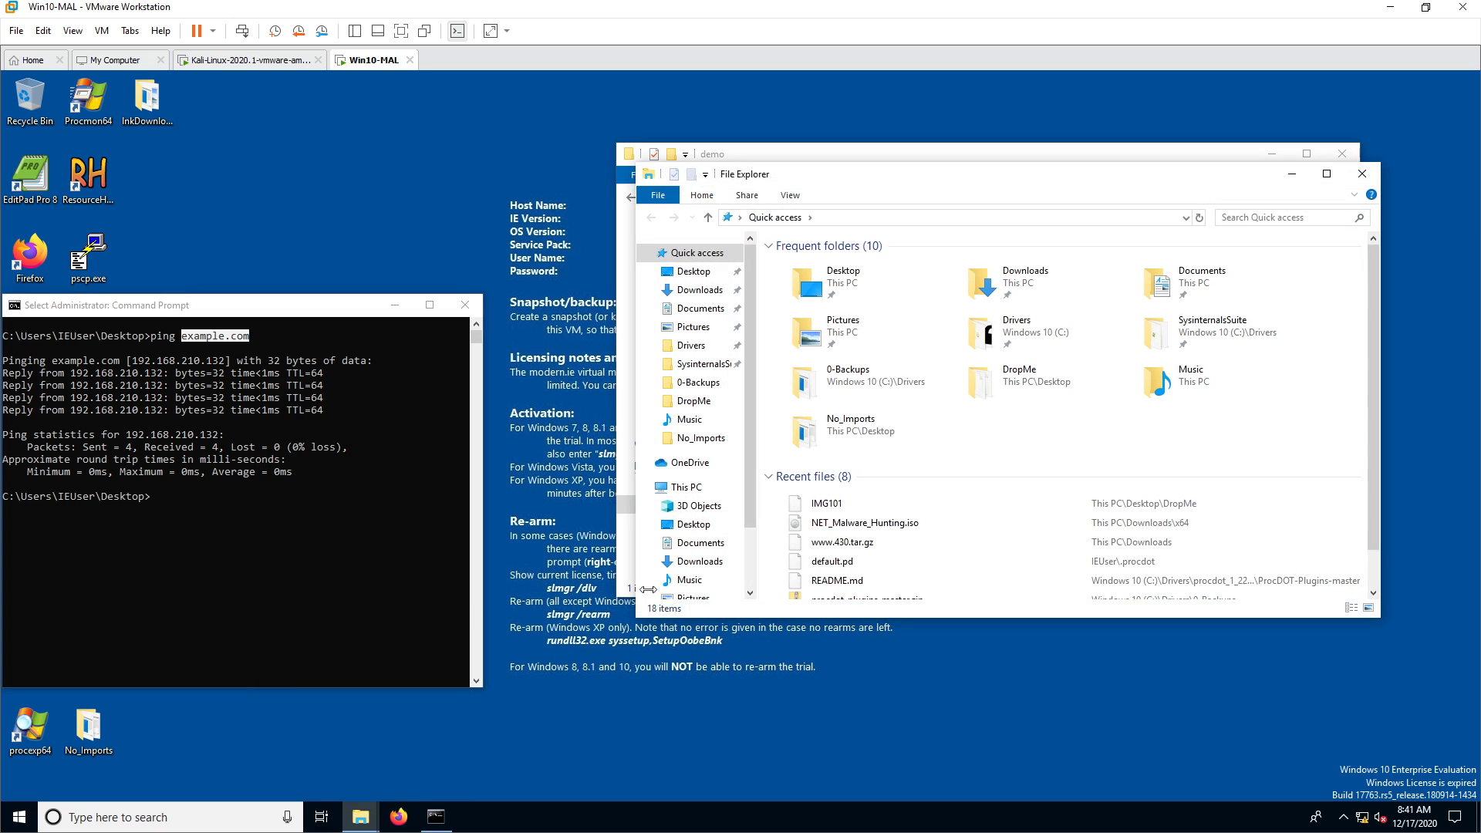
Step: Open C:\Windows\Temp, grant access, and sort its files by Date modified
{"action": "left_click", "coordinate": [684, 485]}
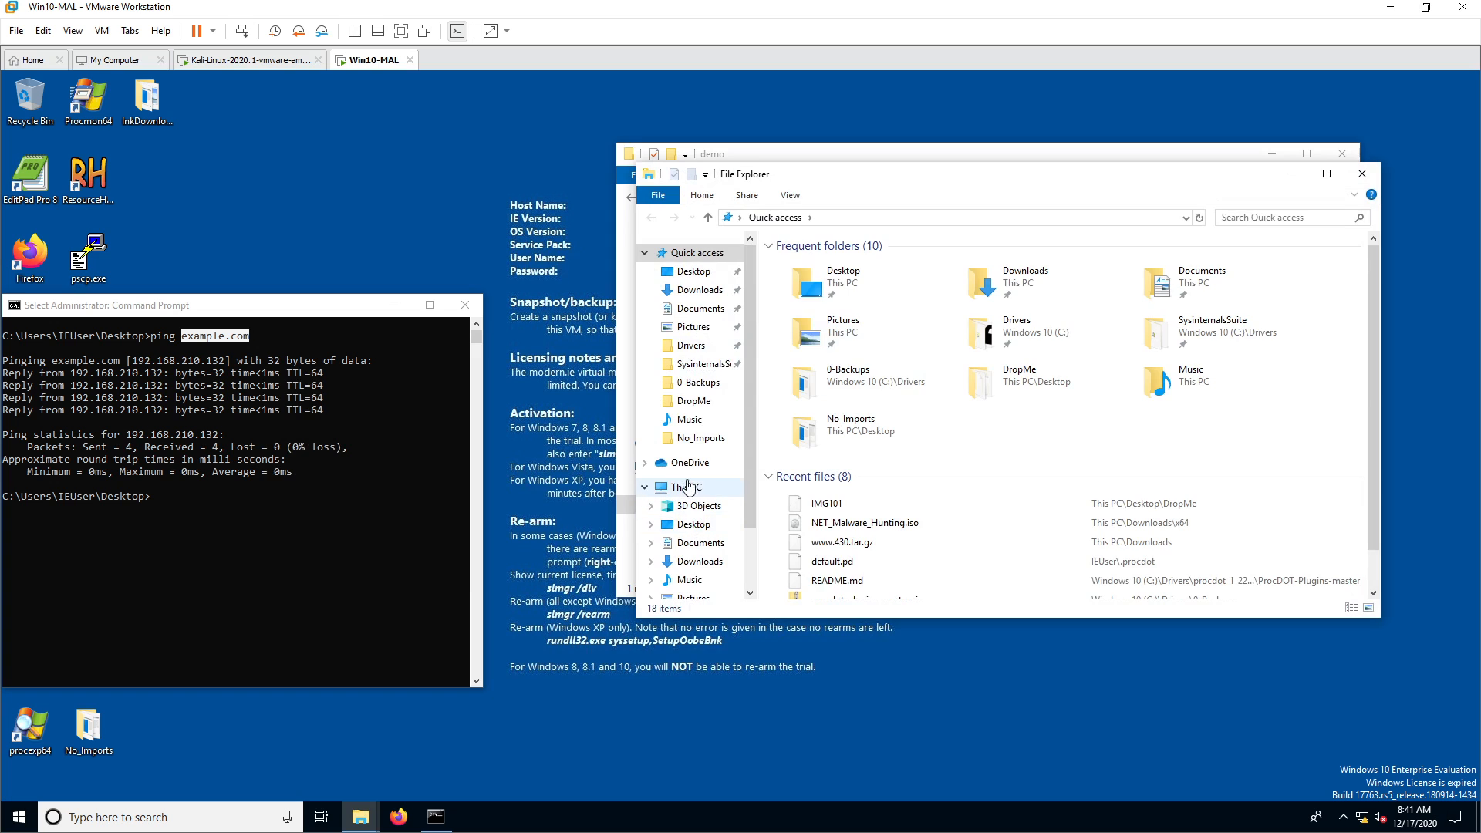
{"action": "left_click", "coordinate": [711, 585]}
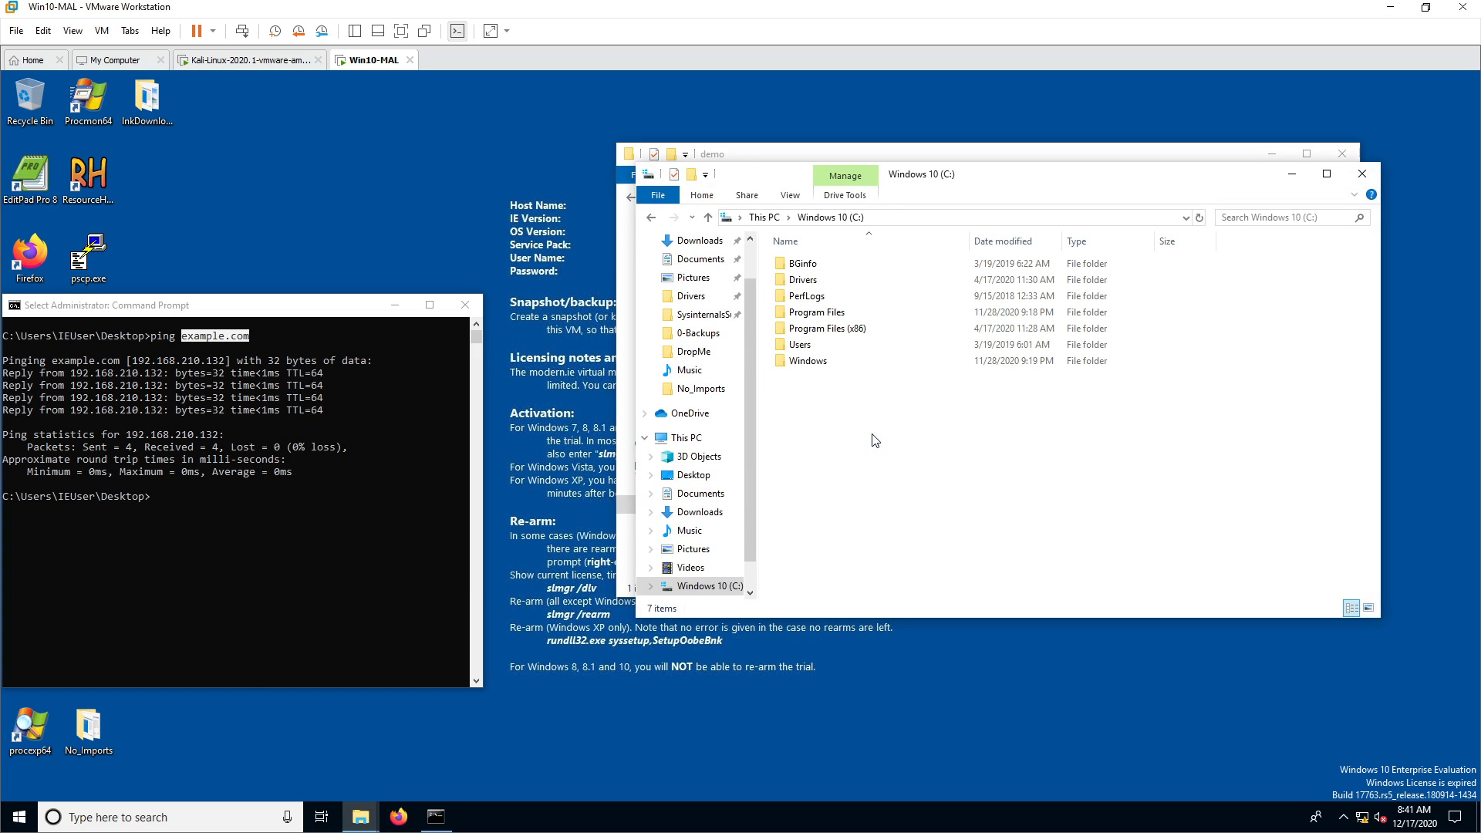
{"action": "left_click", "coordinate": [808, 361]}
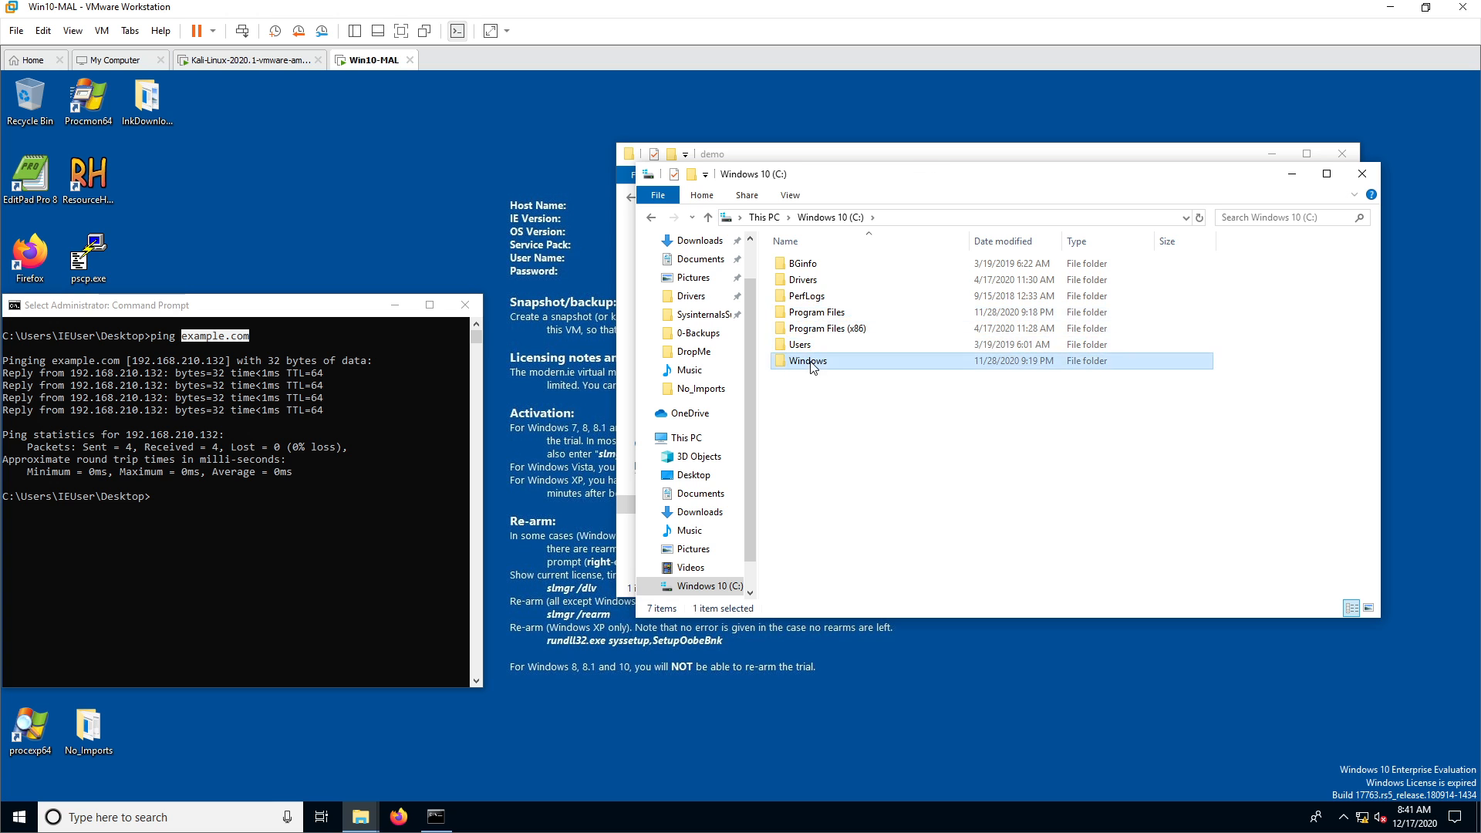
{"action": "double_click", "coordinate": [807, 361]}
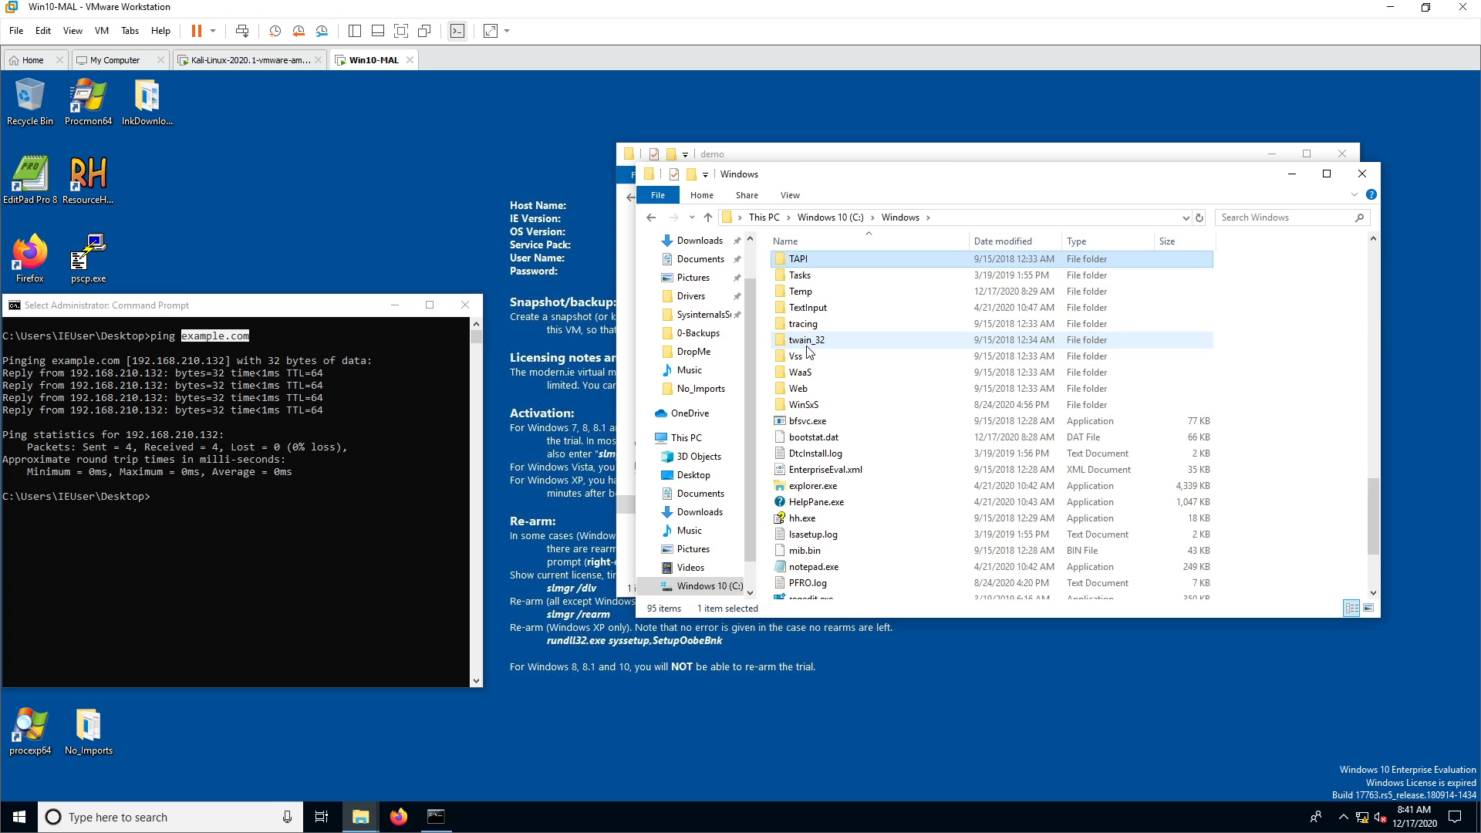
{"action": "double_click", "coordinate": [799, 291]}
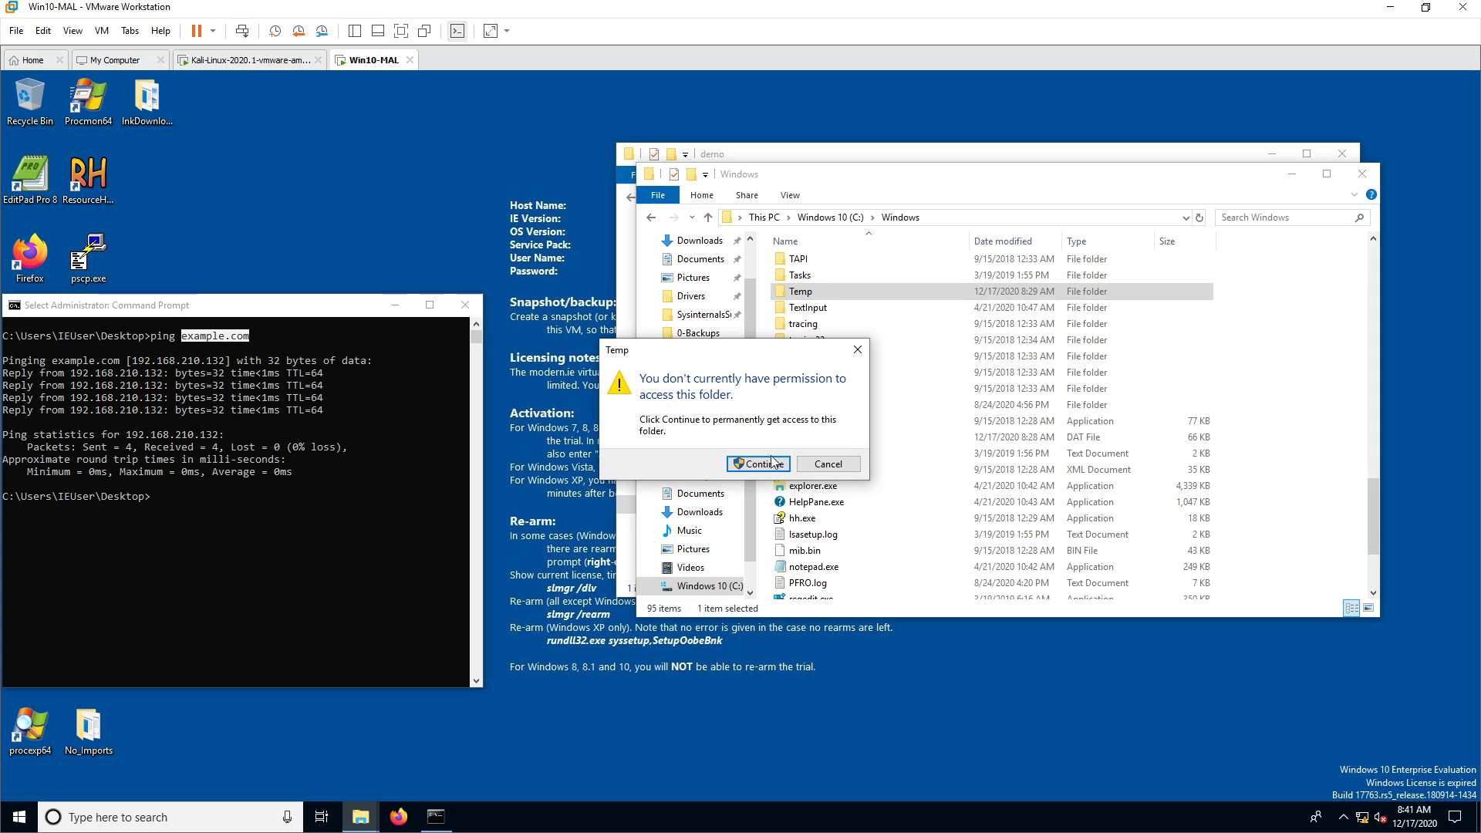
{"action": "left_click", "coordinate": [757, 464]}
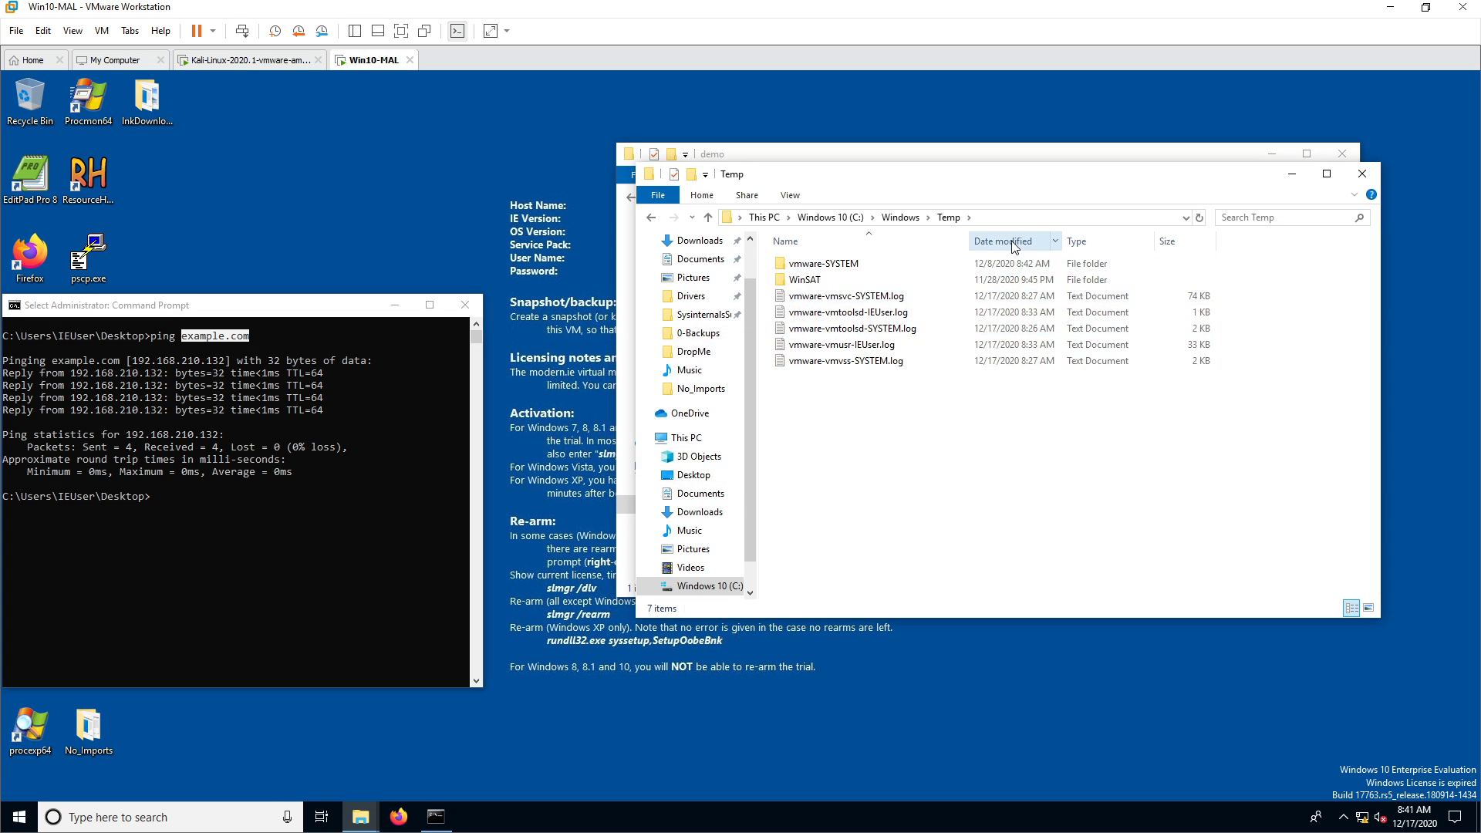
{"action": "left_click", "coordinate": [790, 195]}
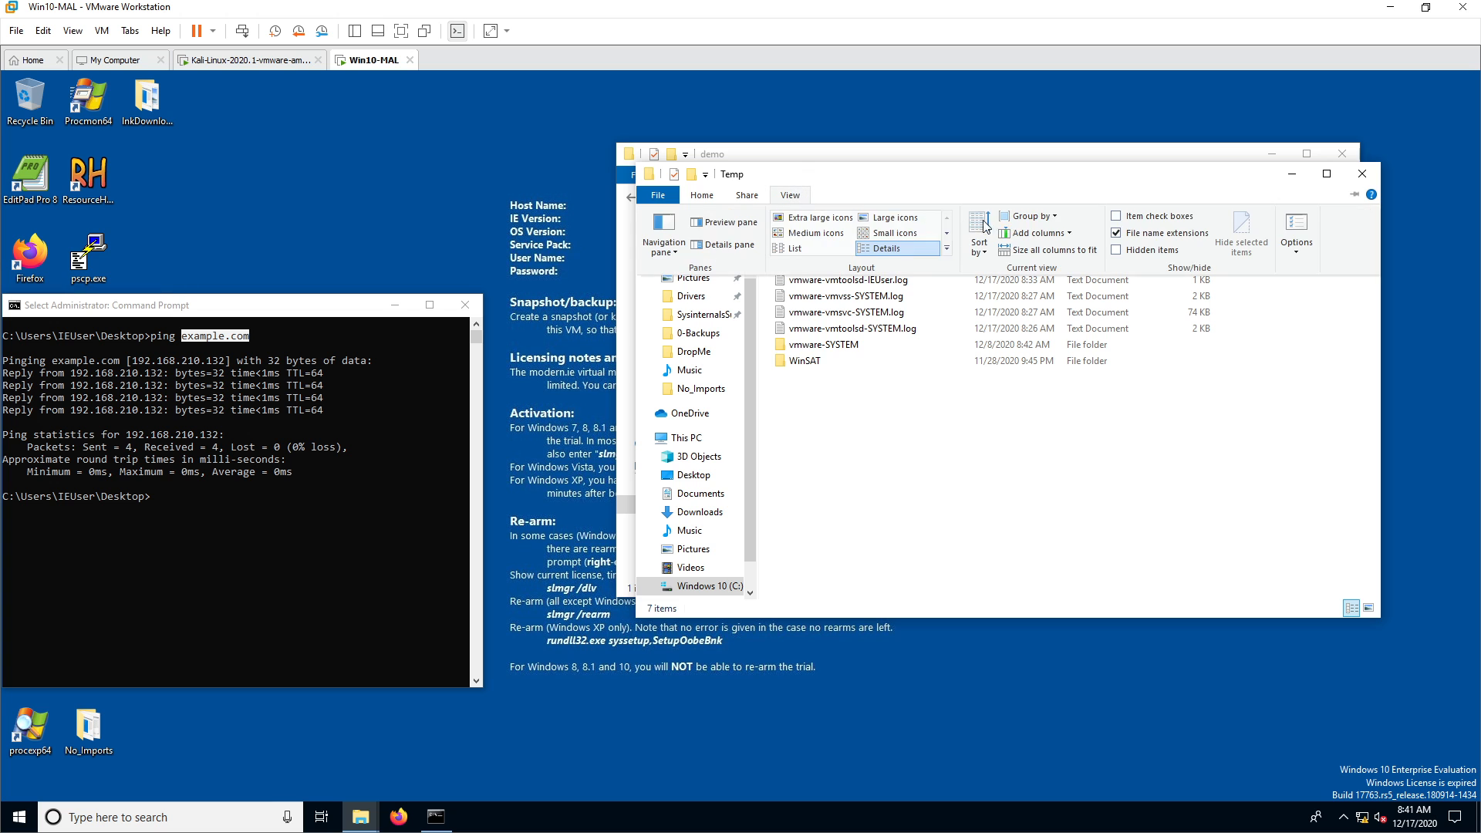
Step: Show hidden files, folders and drives, and unhide protected operating system files
{"action": "left_click", "coordinate": [1295, 226]}
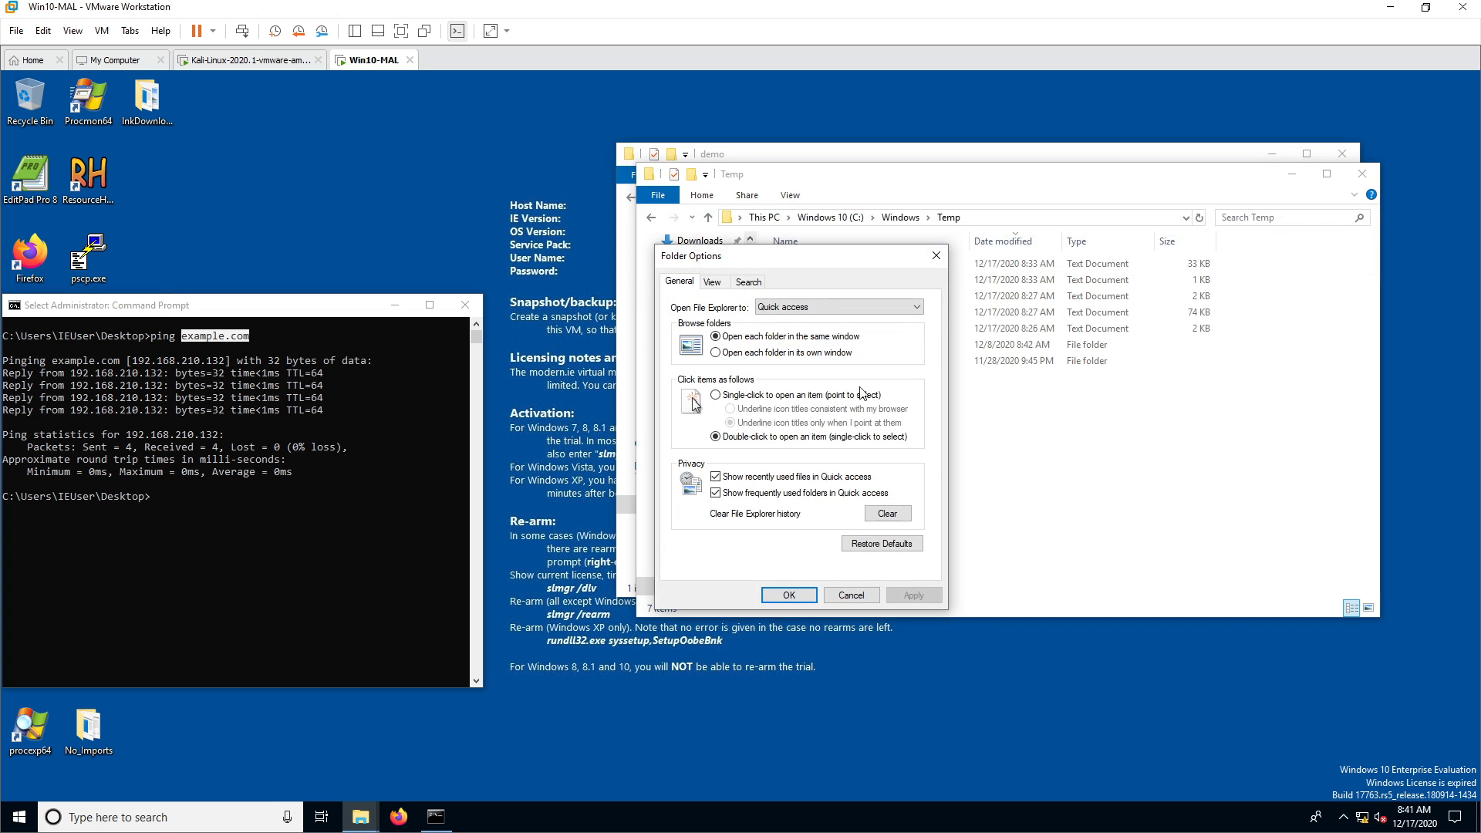
{"action": "left_click", "coordinate": [711, 282]}
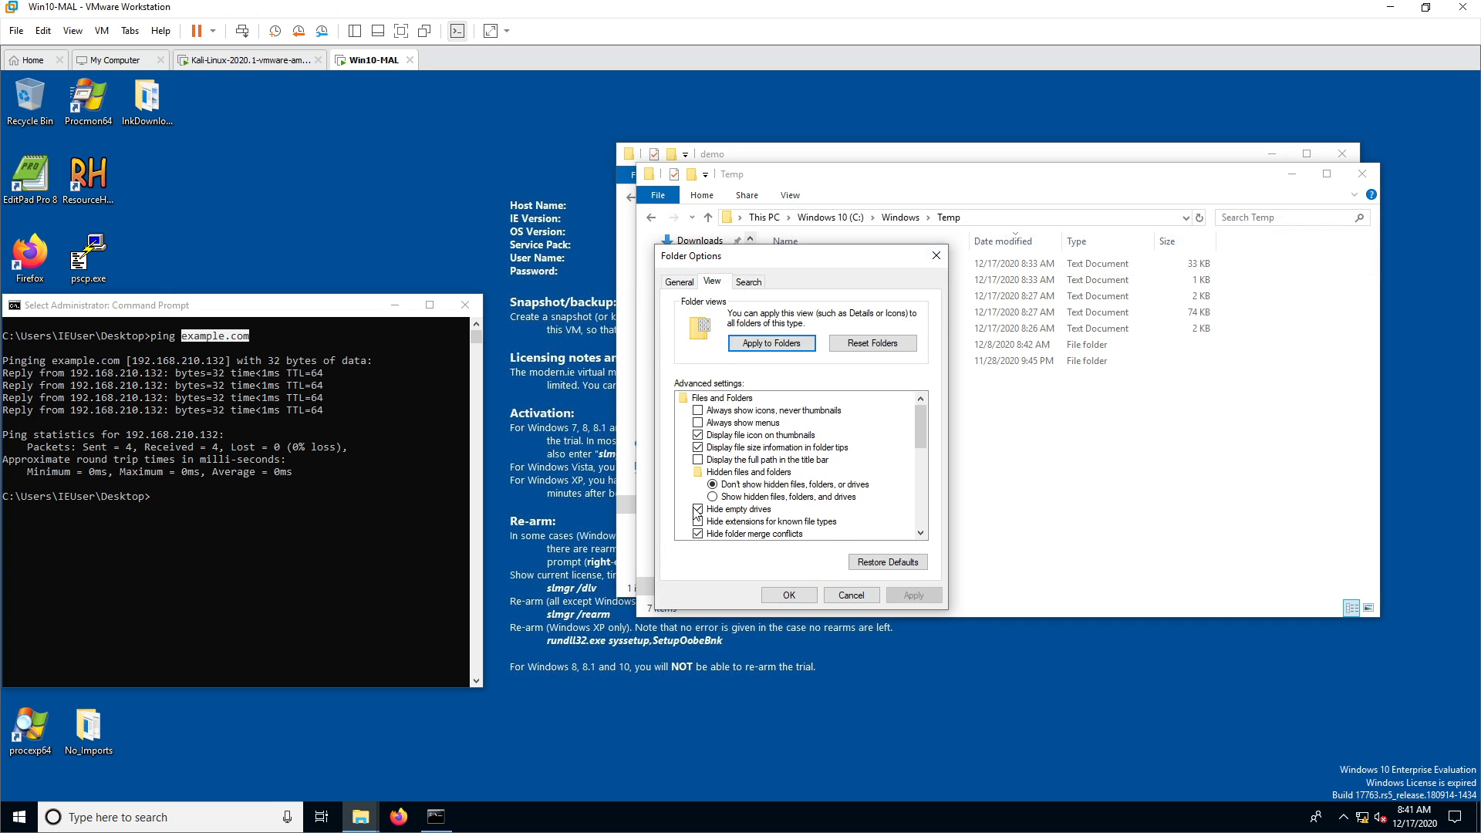
{"action": "left_click", "coordinate": [712, 459]}
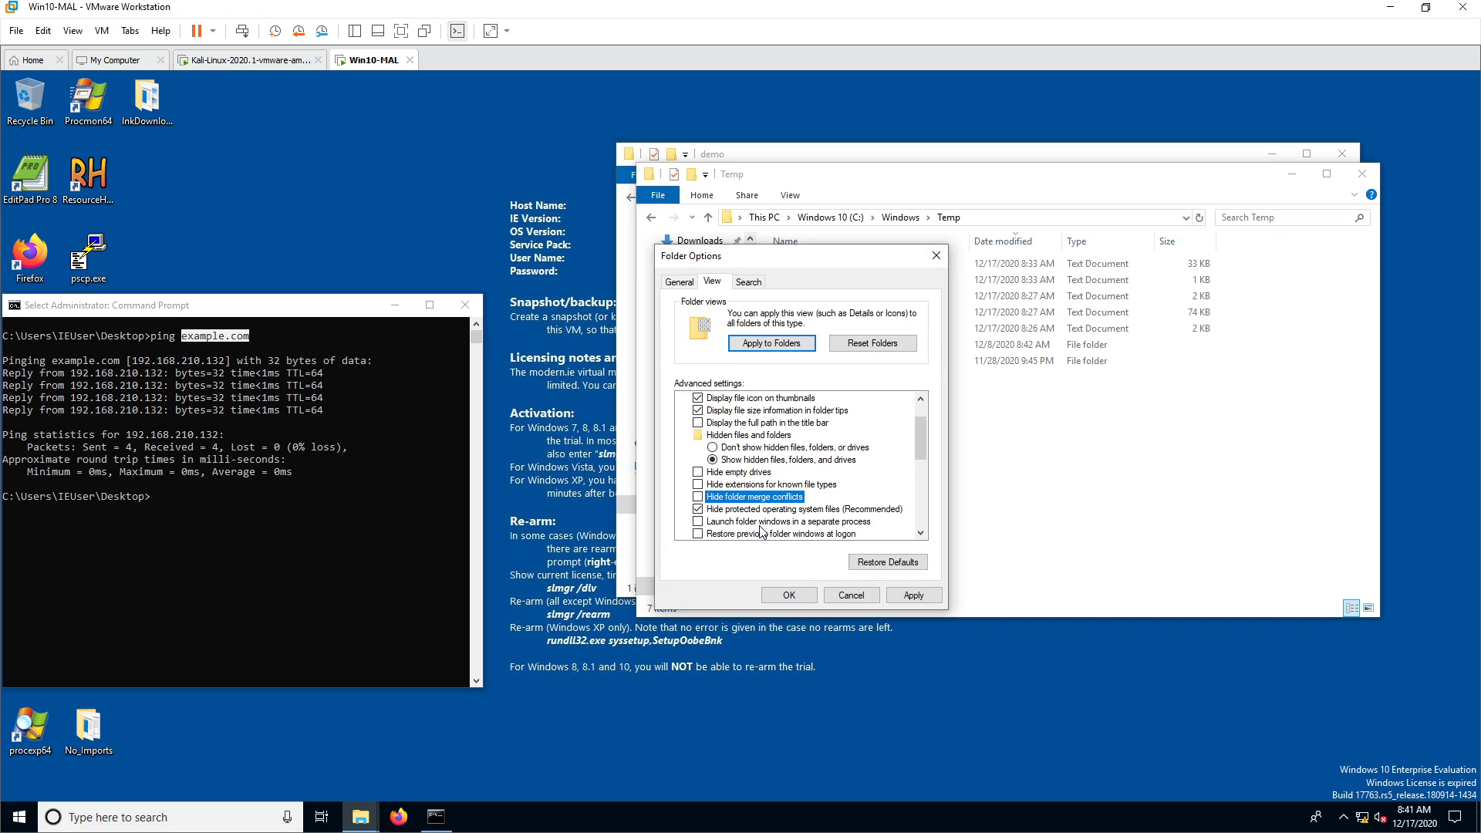
{"action": "left_click", "coordinate": [804, 509]}
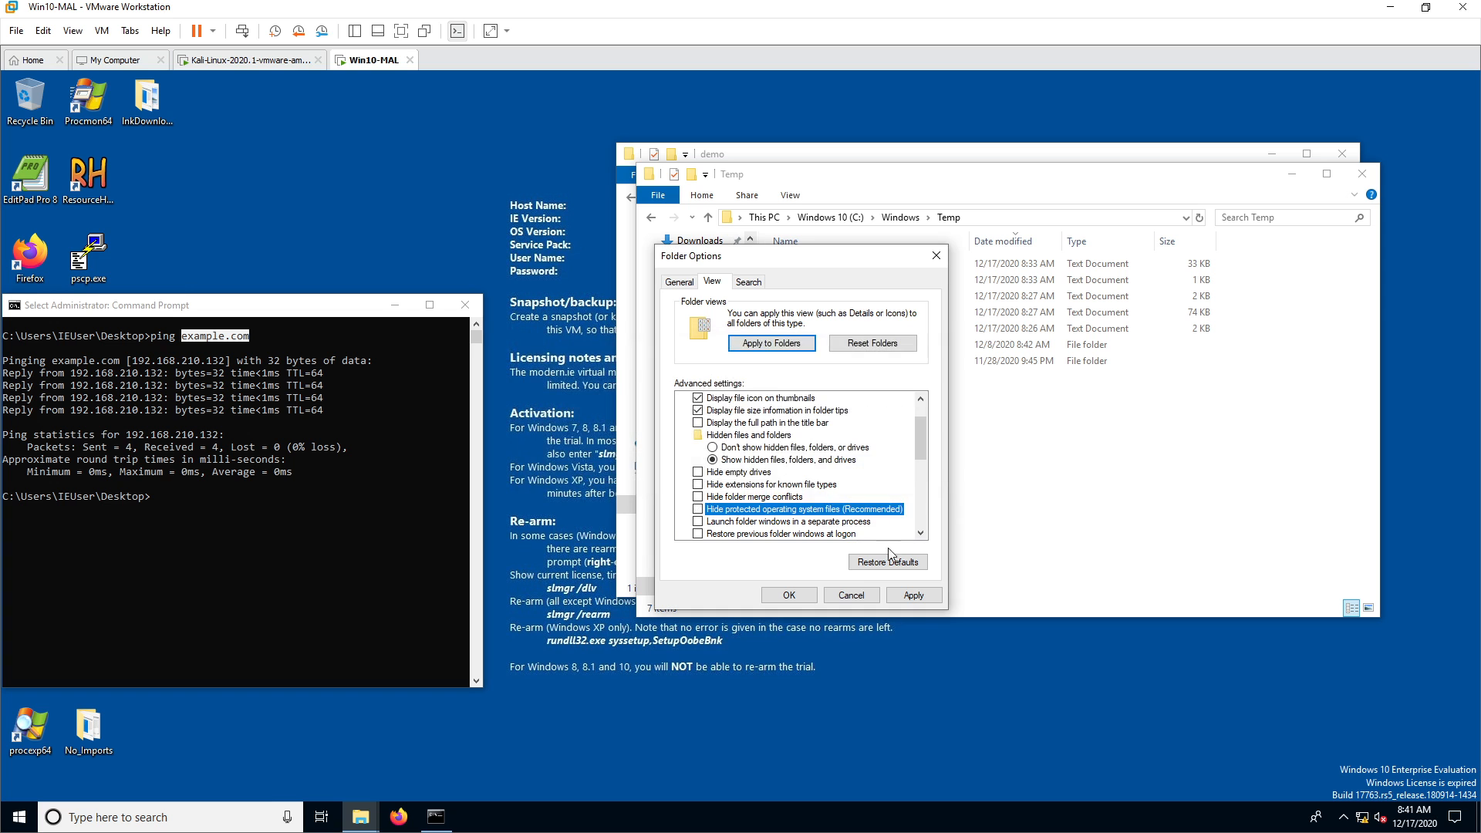
{"action": "left_click", "coordinate": [788, 594]}
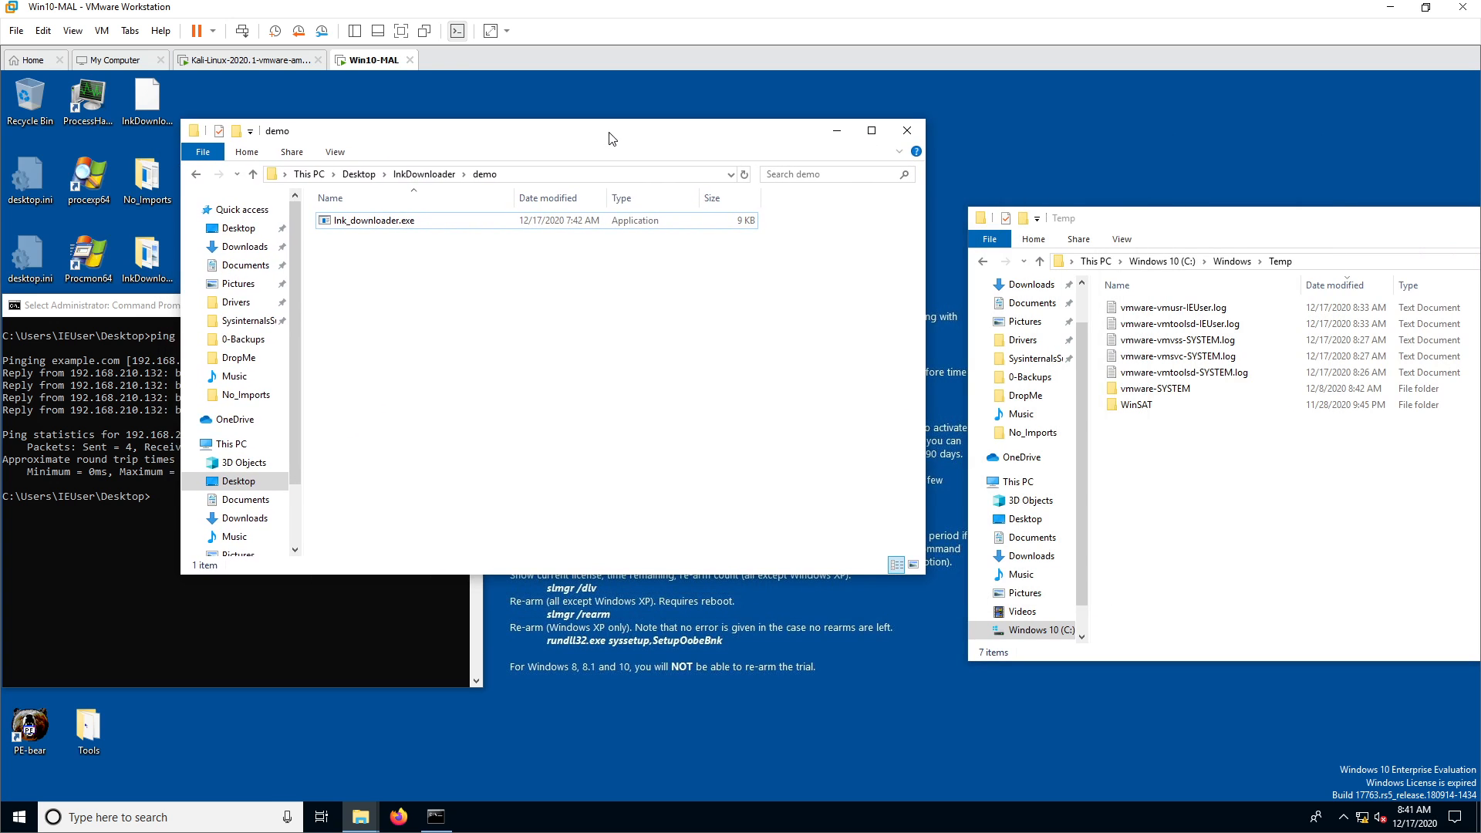
Step: Right-click lnk_downloader.exe in the demo folder for its actions
{"action": "right_click", "coordinate": [373, 220]}
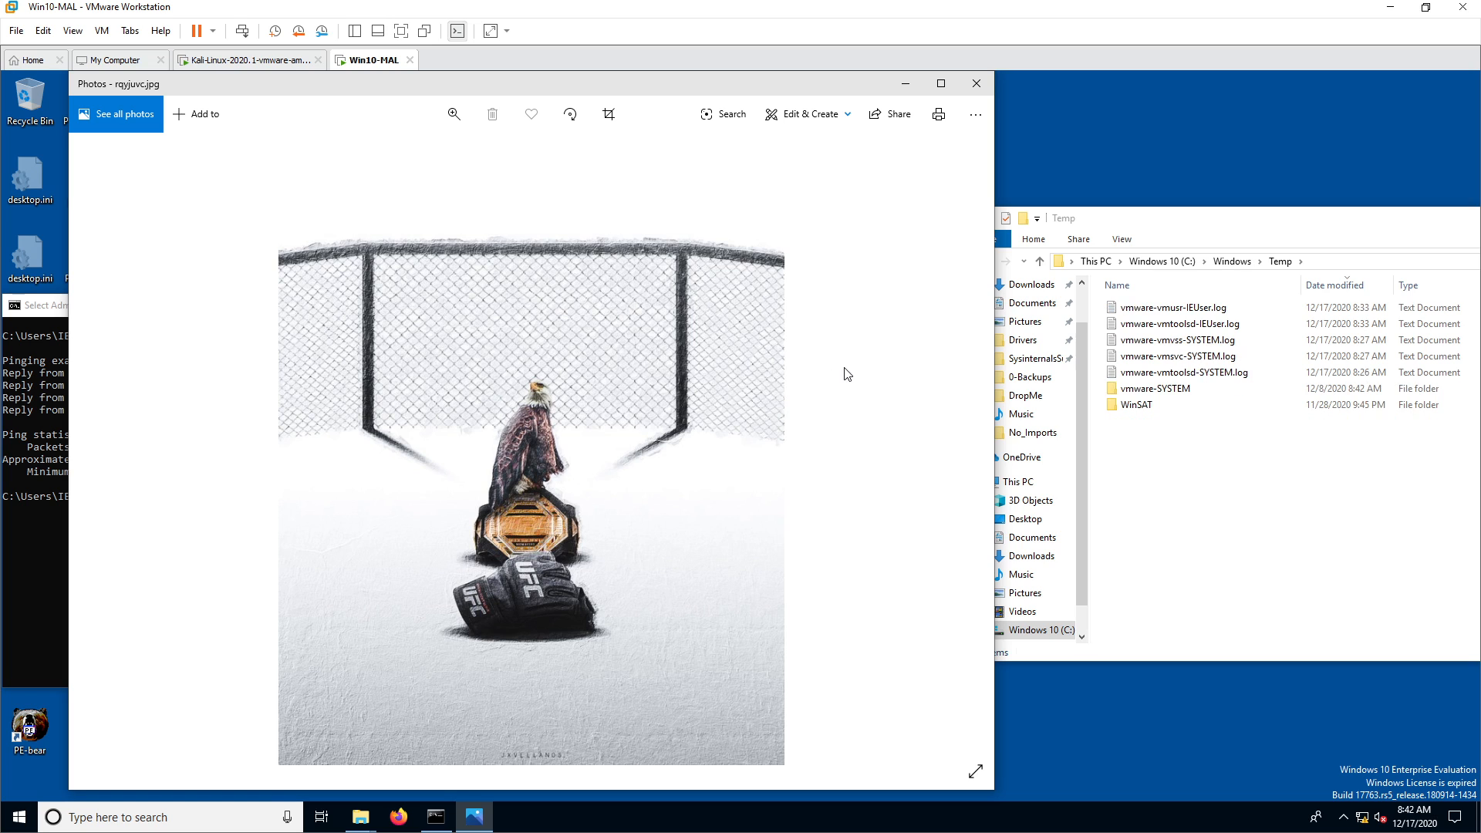
{"action": "mouse_move", "coordinate": [976, 83]}
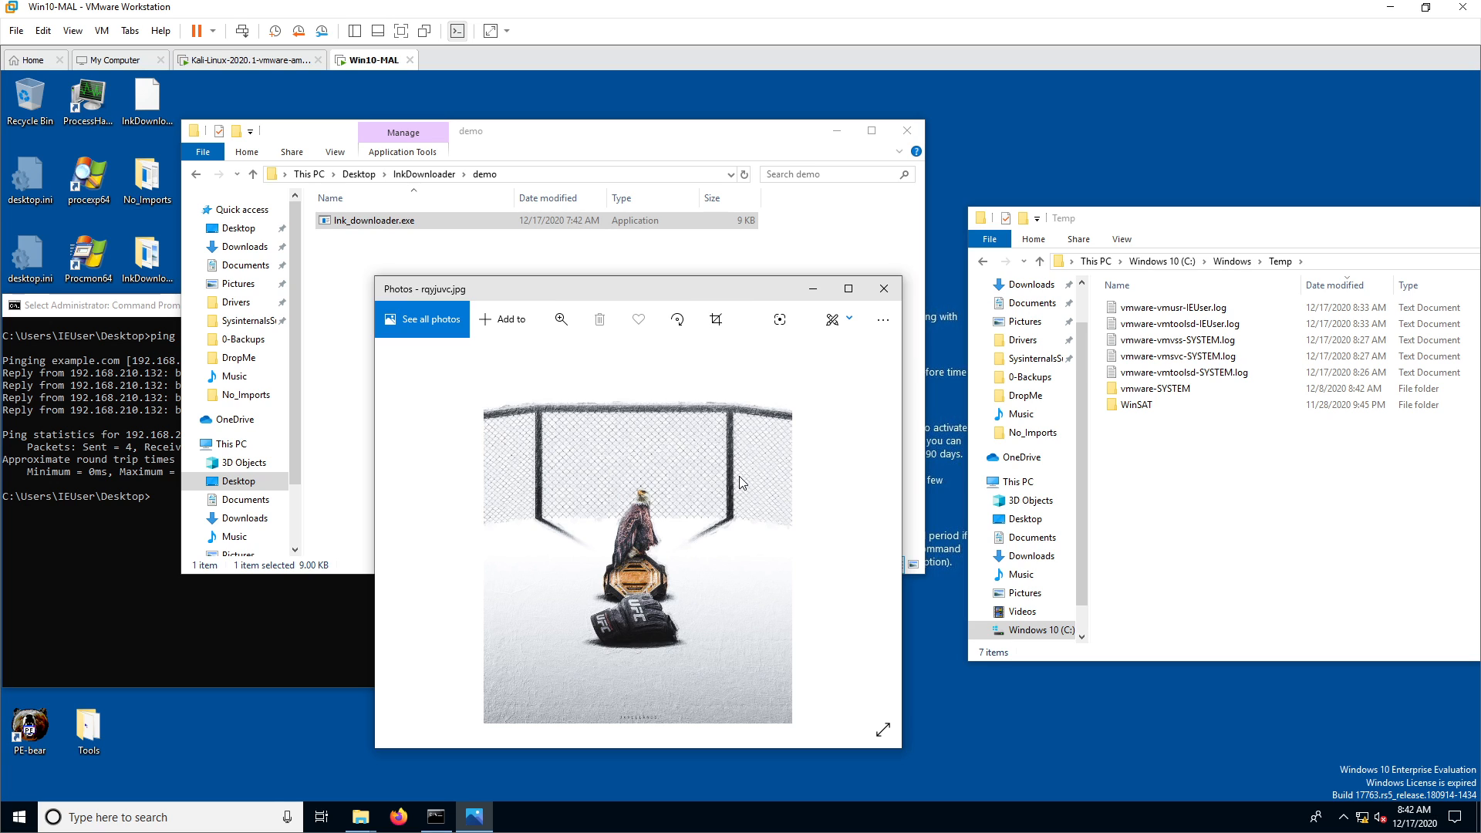
{"action": "mouse_move", "coordinate": [745, 479]}
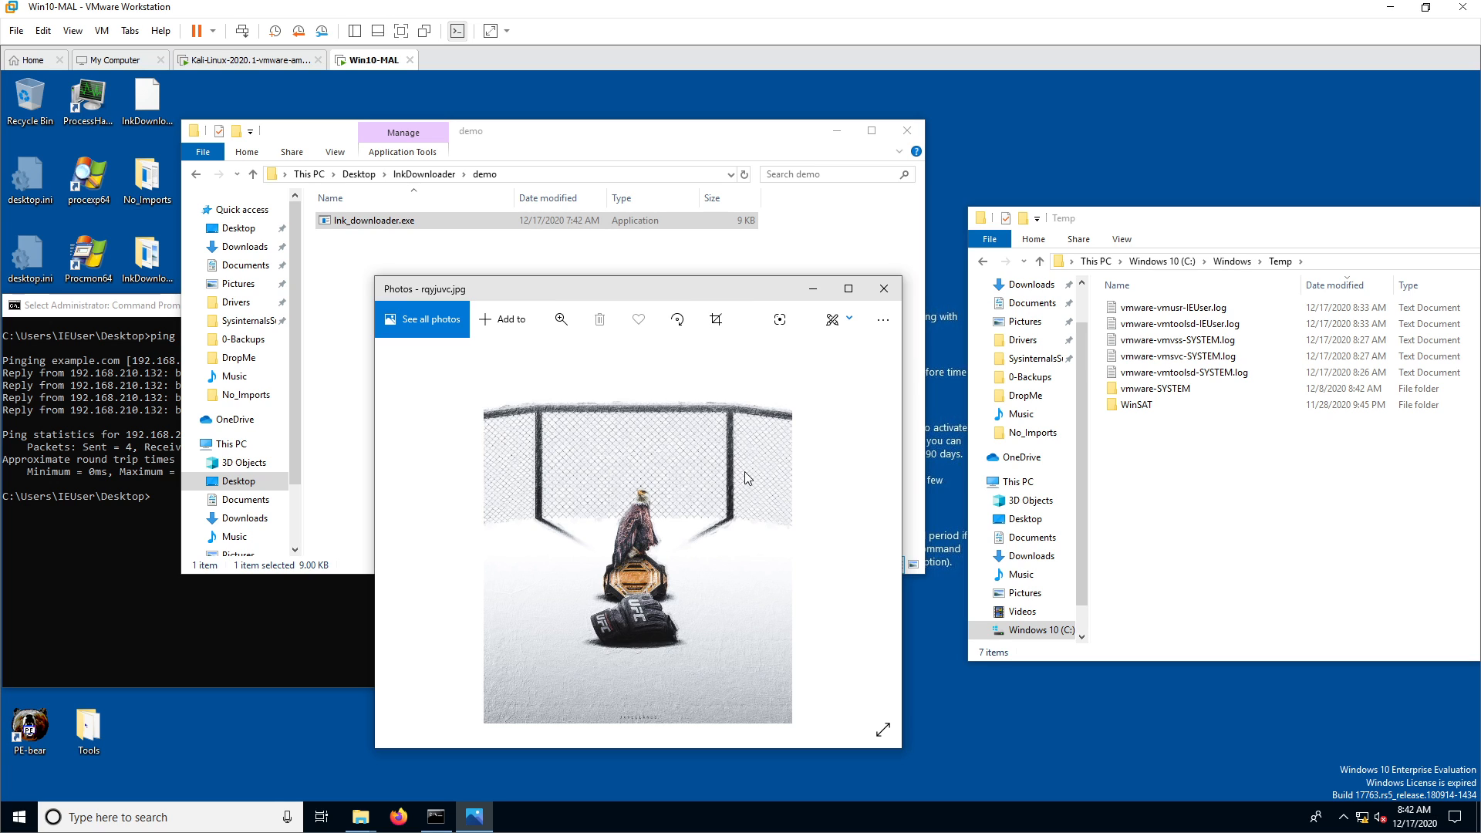
{"action": "mouse_move", "coordinate": [862, 390]}
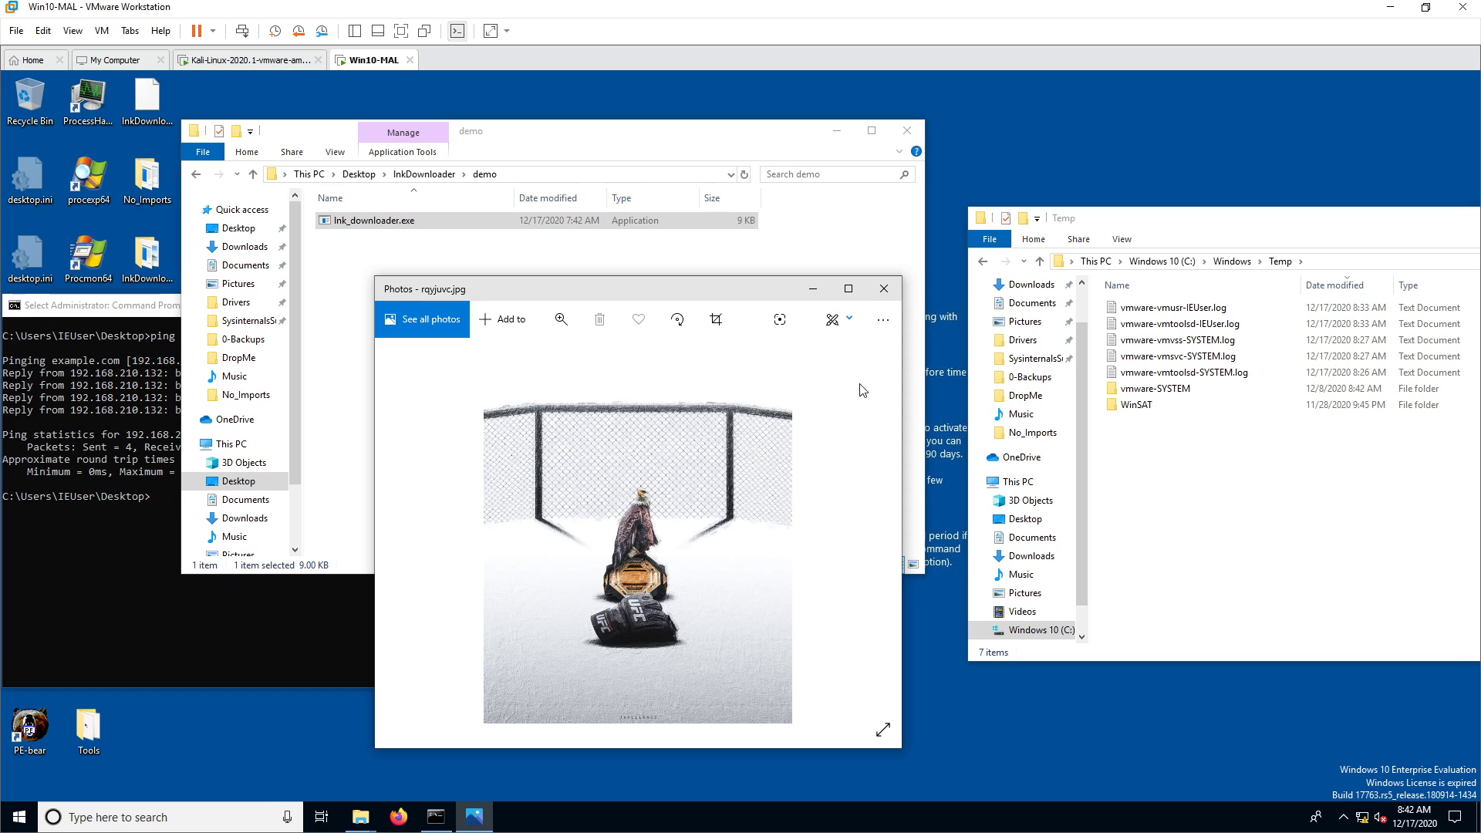
{"action": "mouse_move", "coordinate": [856, 444]}
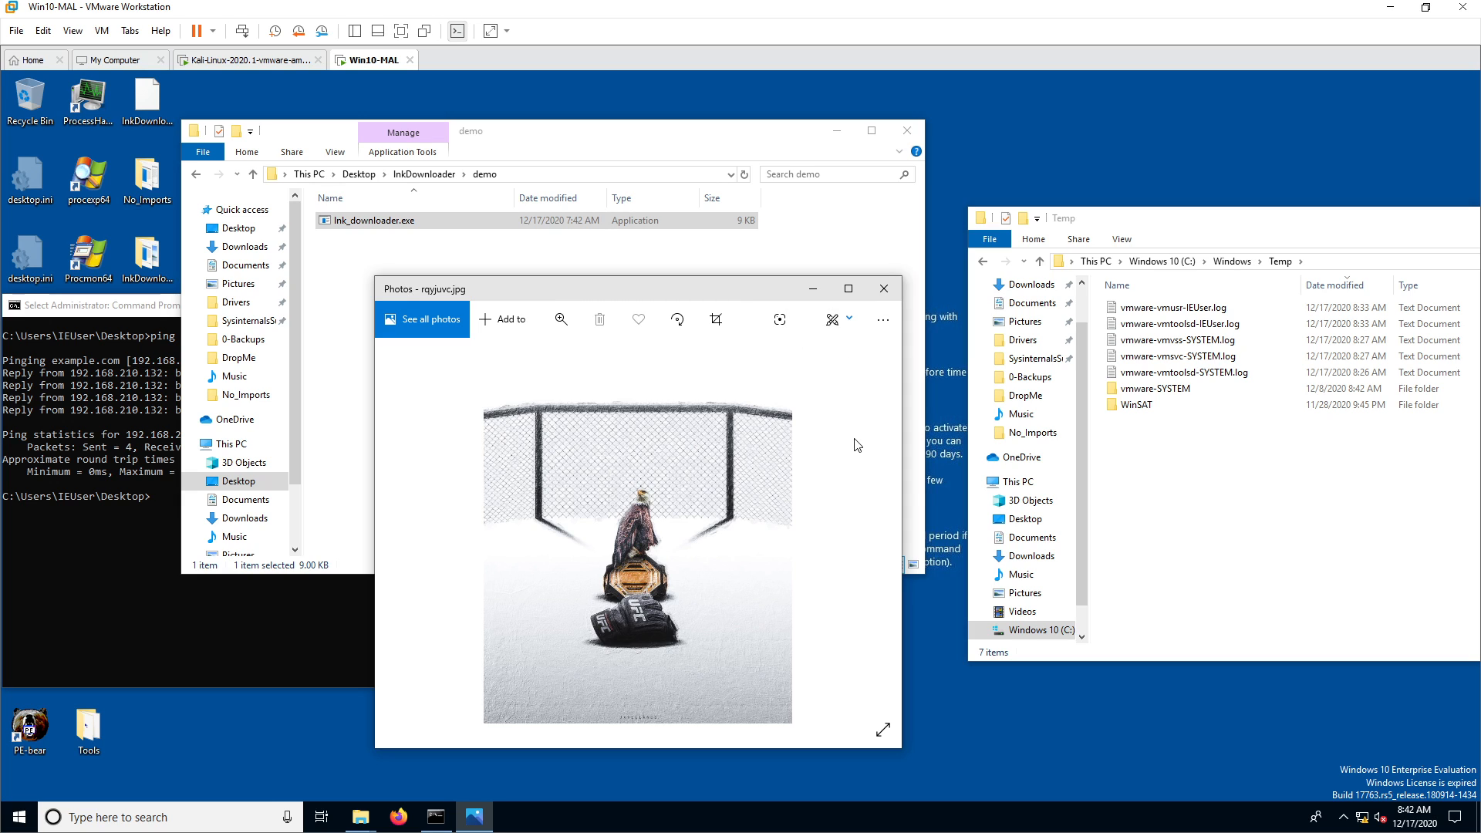
{"action": "mouse_move", "coordinate": [875, 413]}
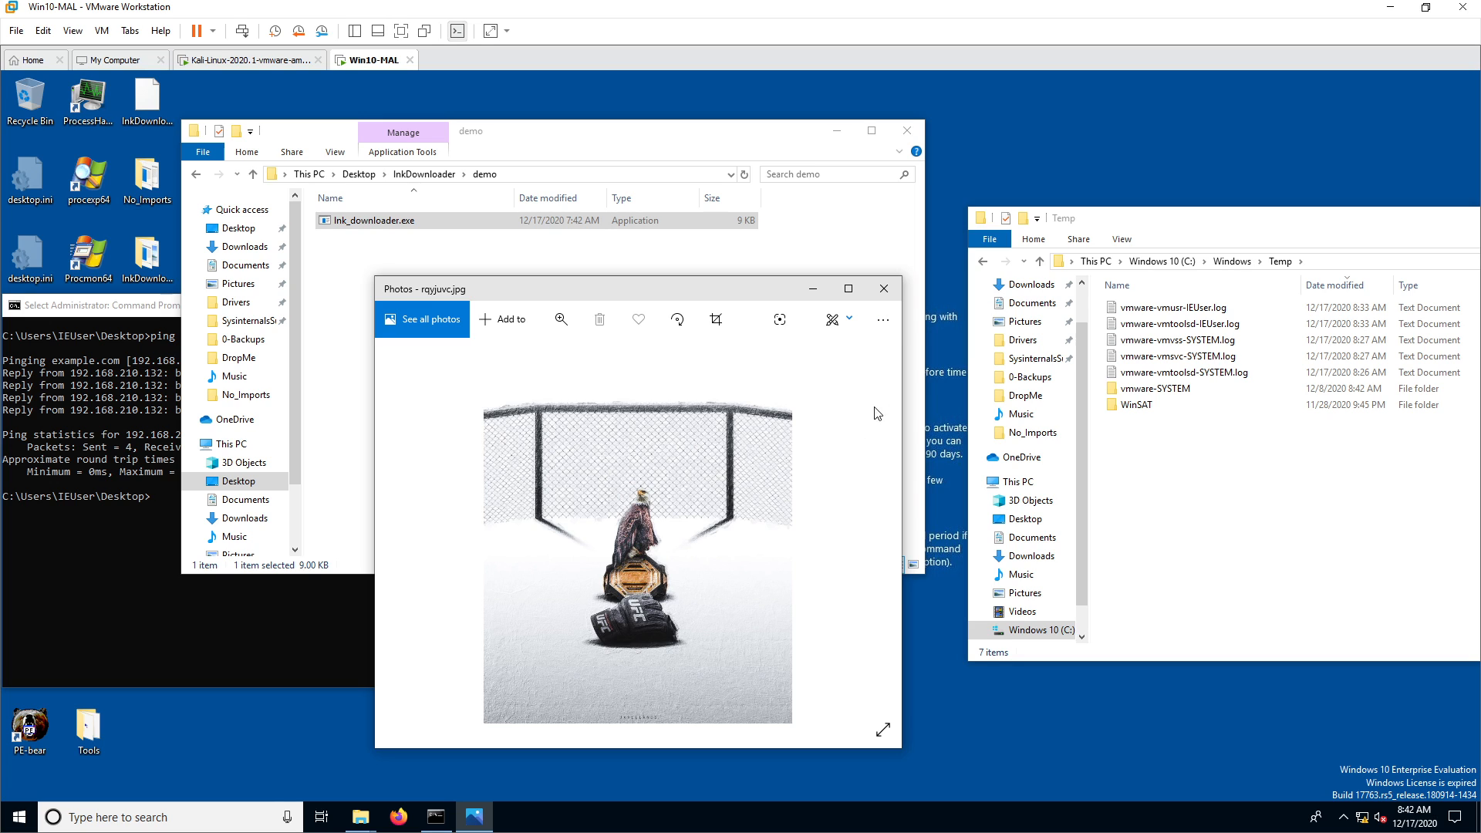
{"action": "mouse_move", "coordinate": [867, 473]}
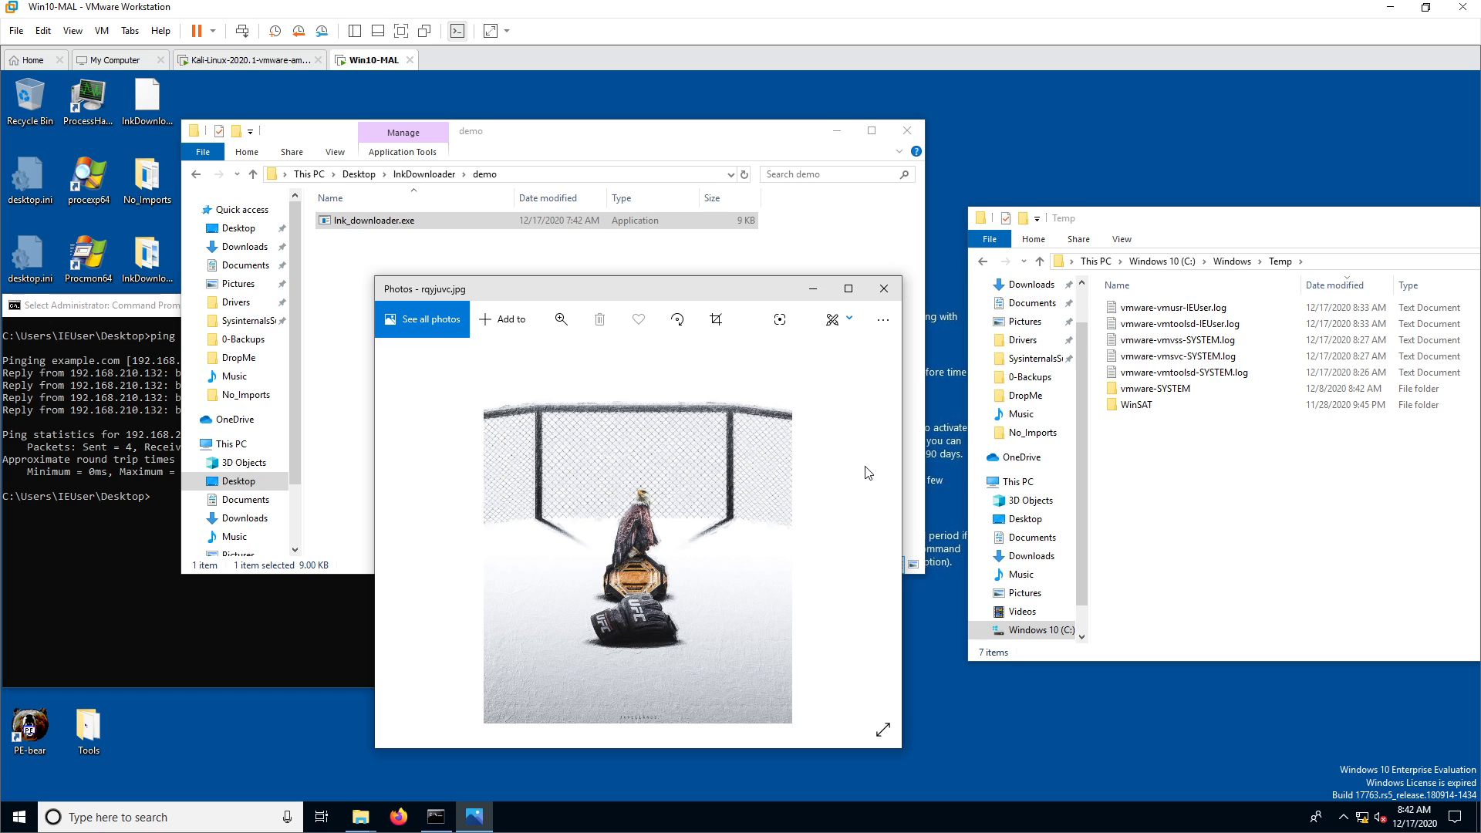
{"action": "mouse_move", "coordinate": [849, 459]}
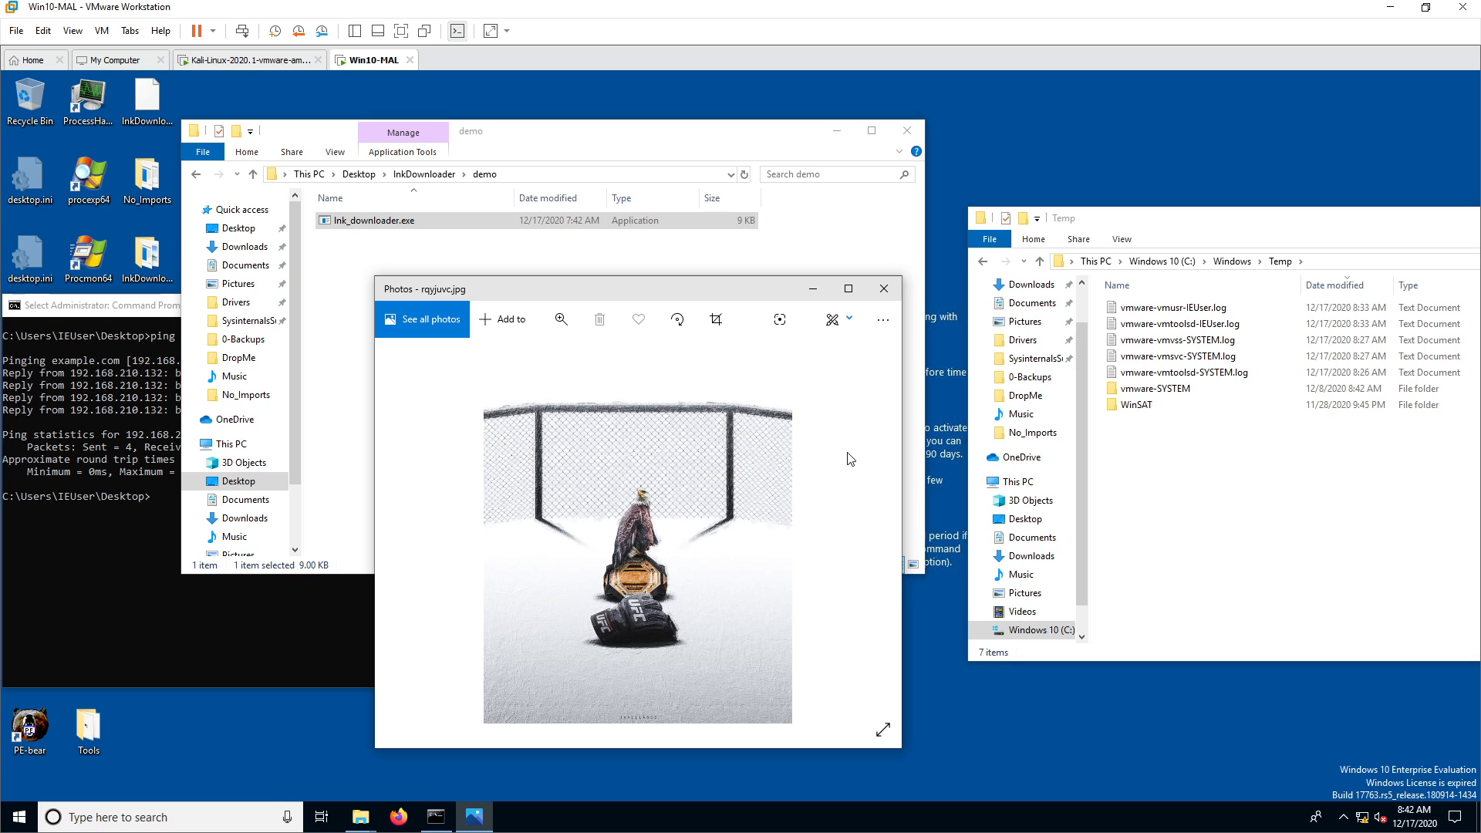
{"action": "mouse_move", "coordinate": [859, 444]}
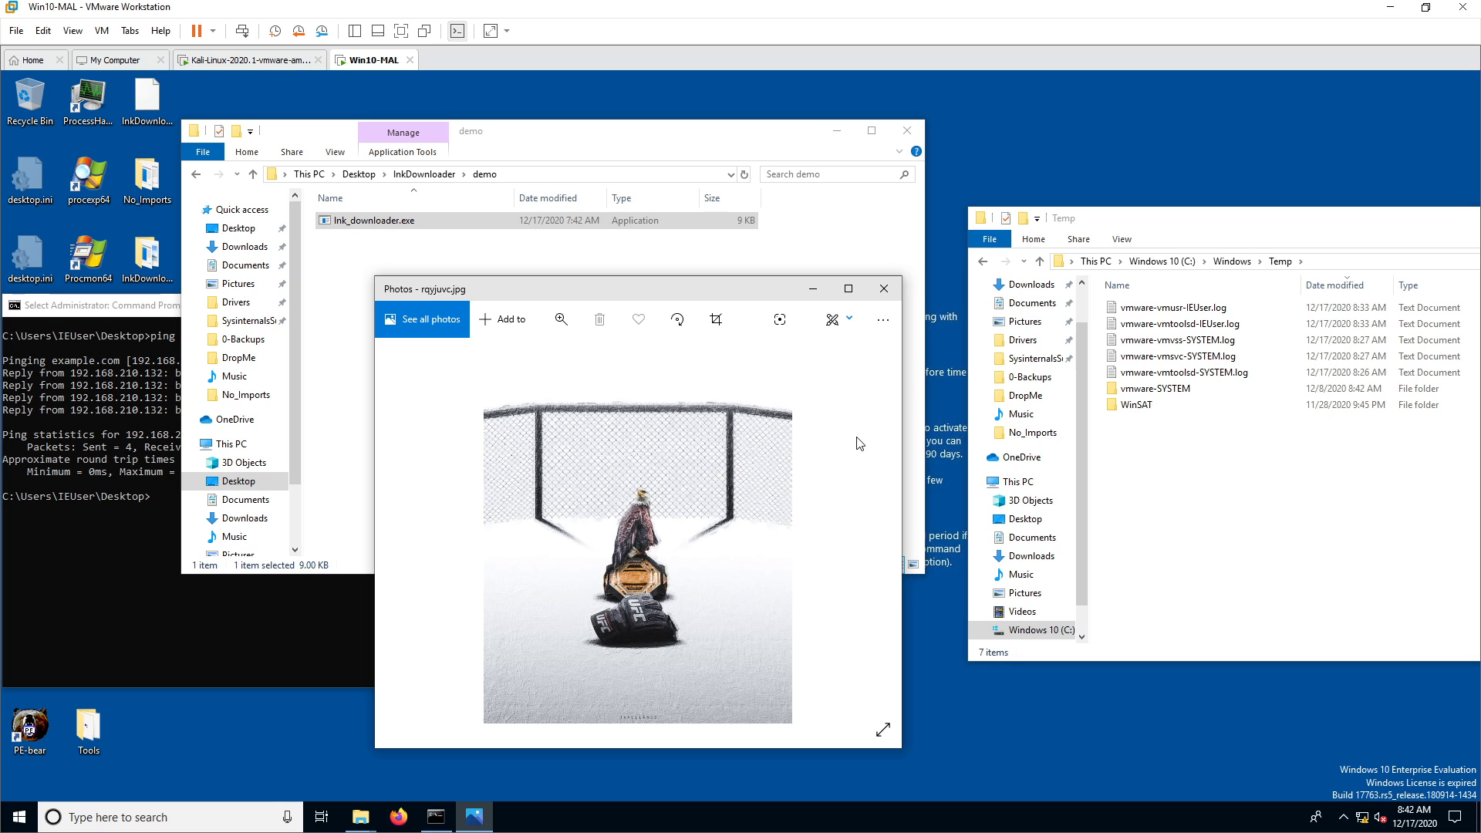